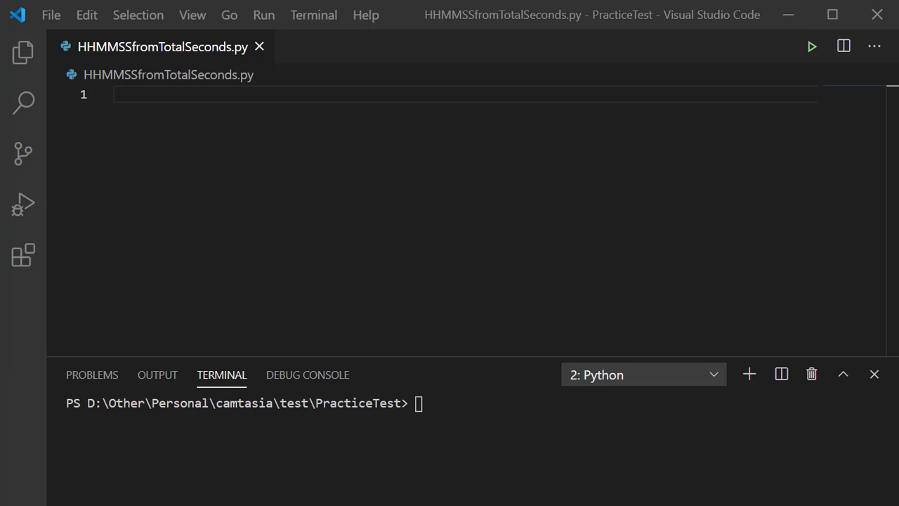
mouse_move(620, 258)
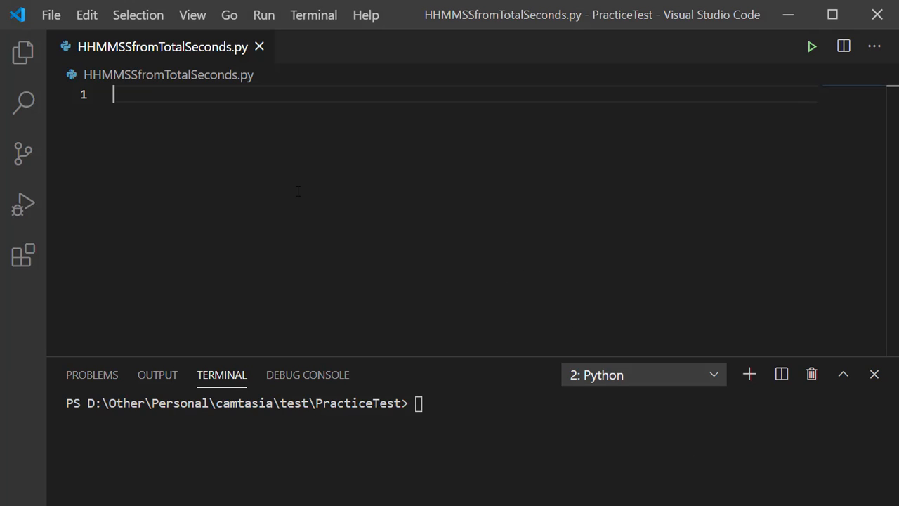
Step: Write 'import datetime' on line 1 and leave a blank line after it
text(i)
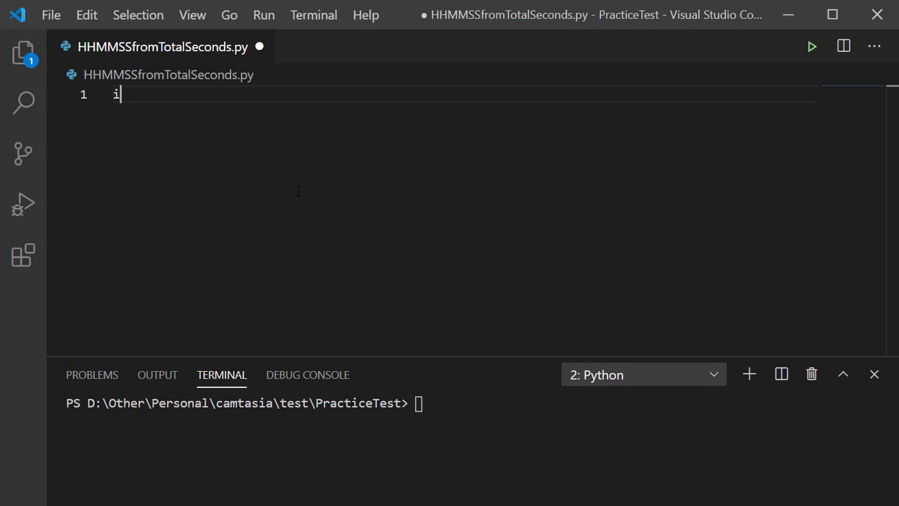
text(mport)
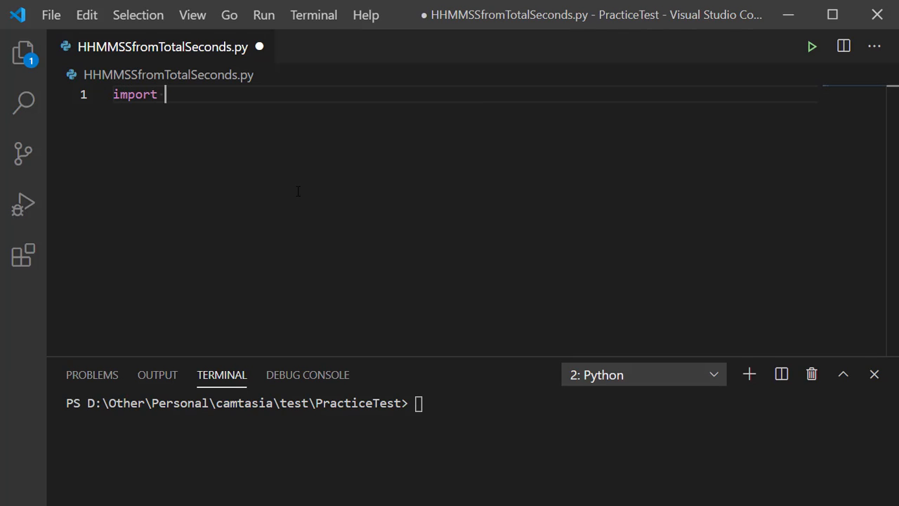
text(Datetime)
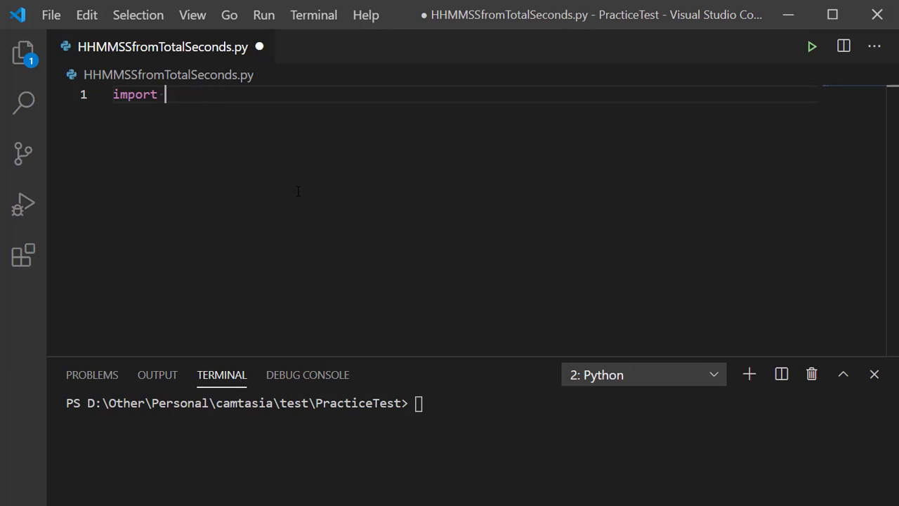
text(datetime)
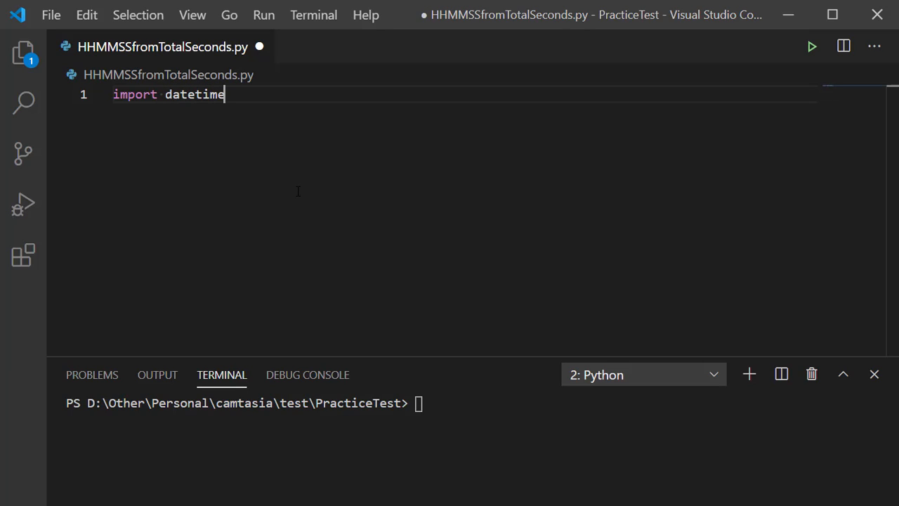
key(Enter)
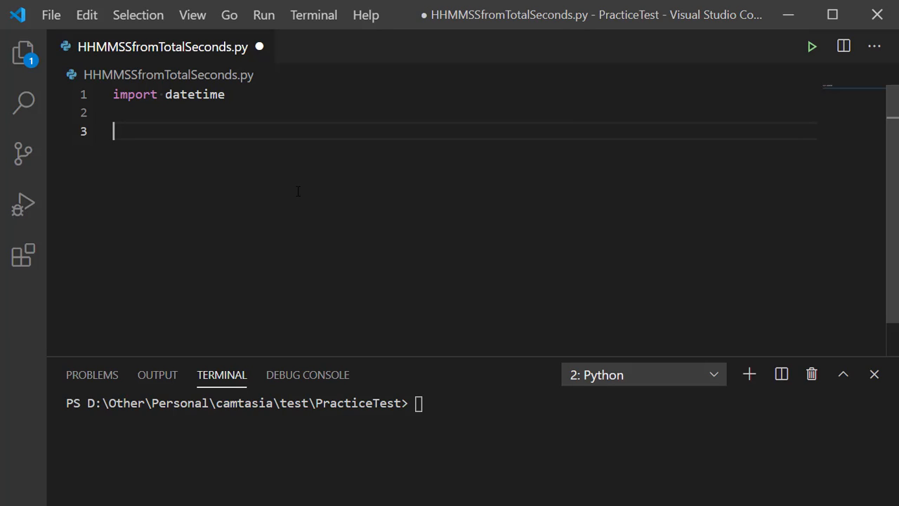
Step: Declare the function def getHHMMSSFormat(totalSeconds): on line 3
text(def)
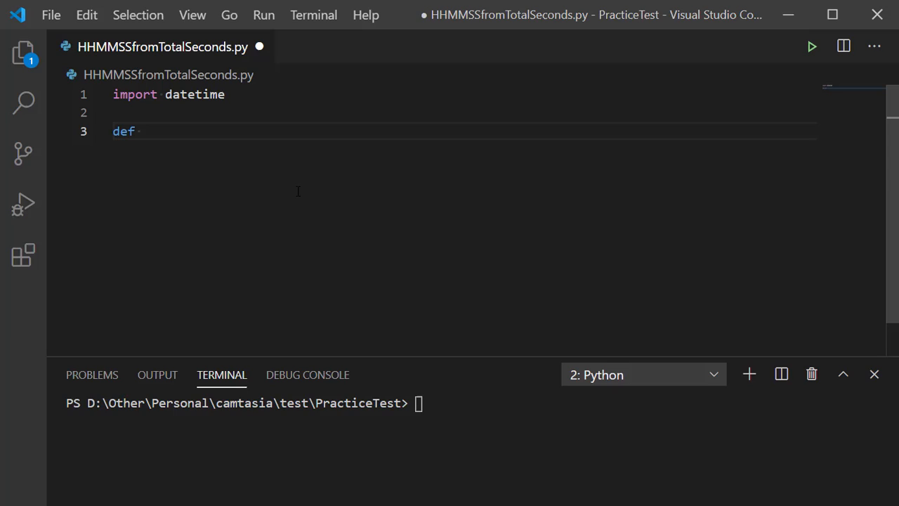
text(get)
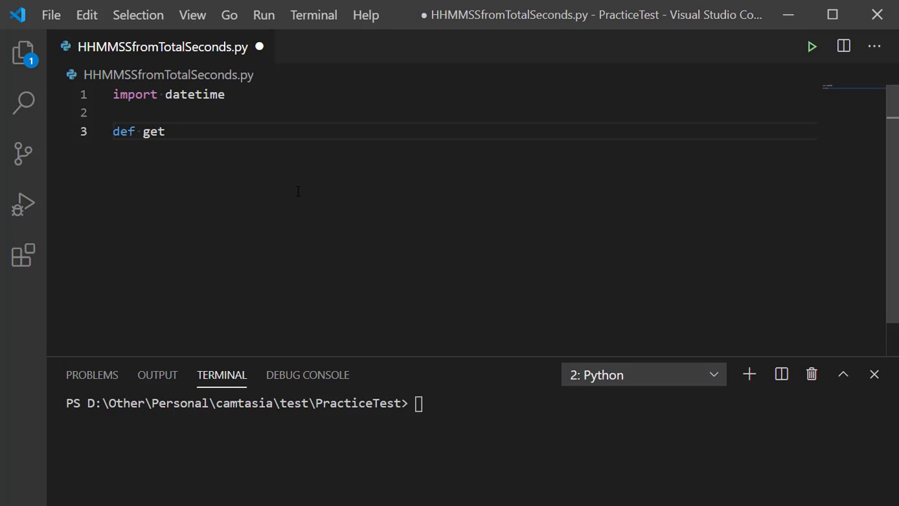
text(HH)
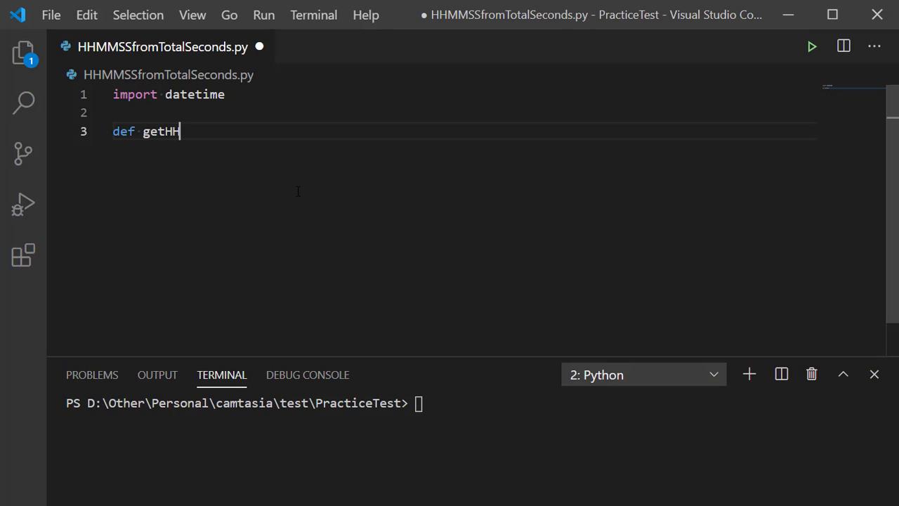
text(MM)
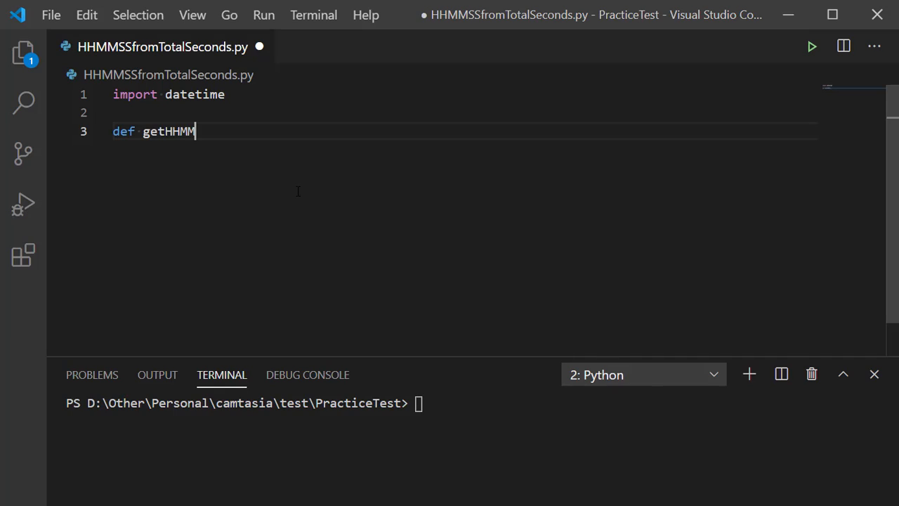
text(SS)
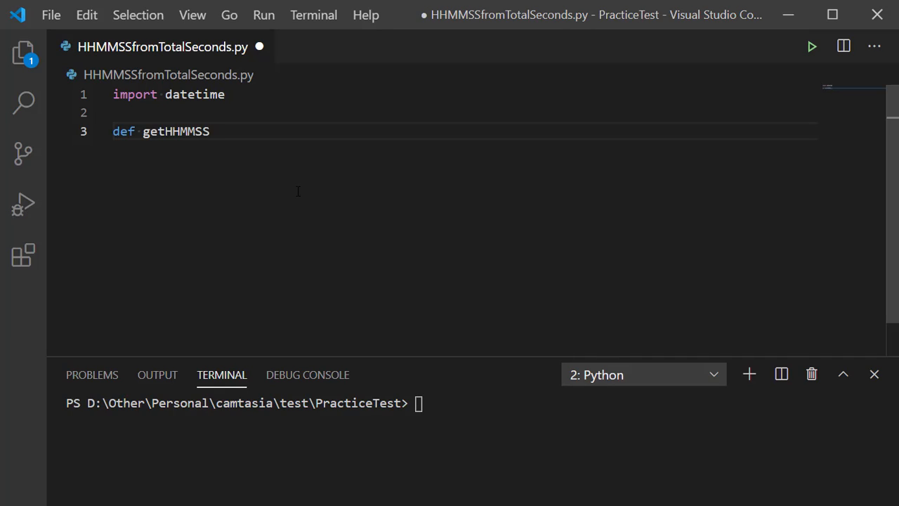
text(Format)
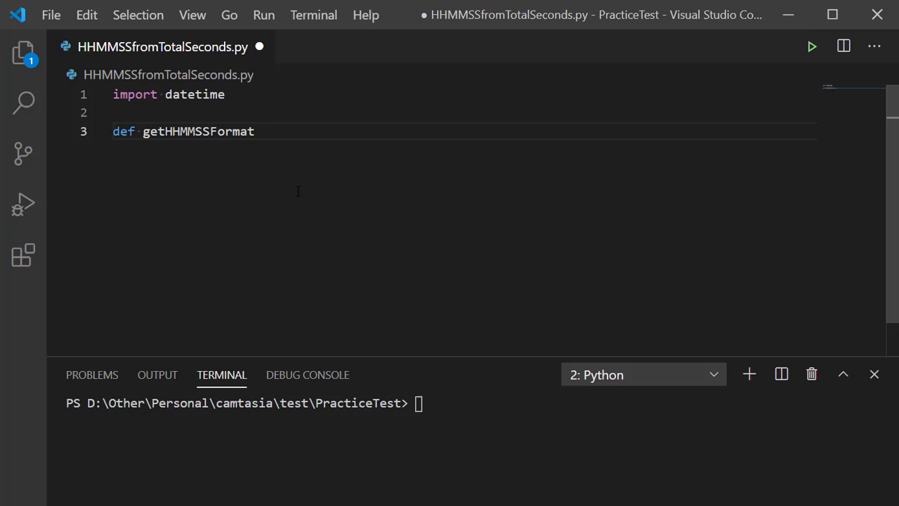
text(())
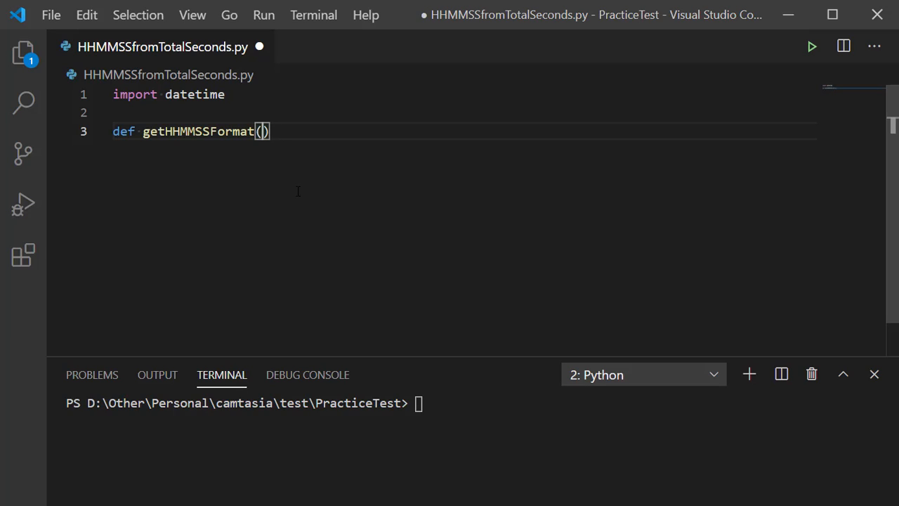
text(total)
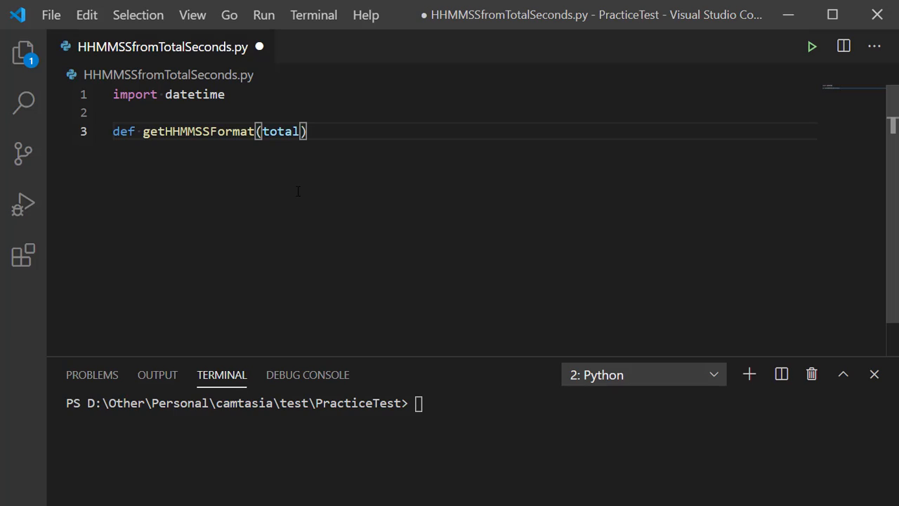
text(Se)
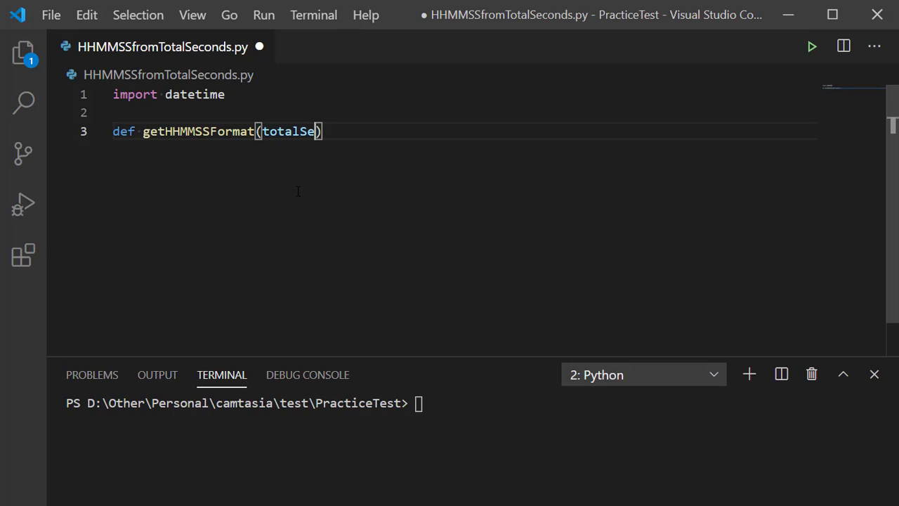
text(conds)
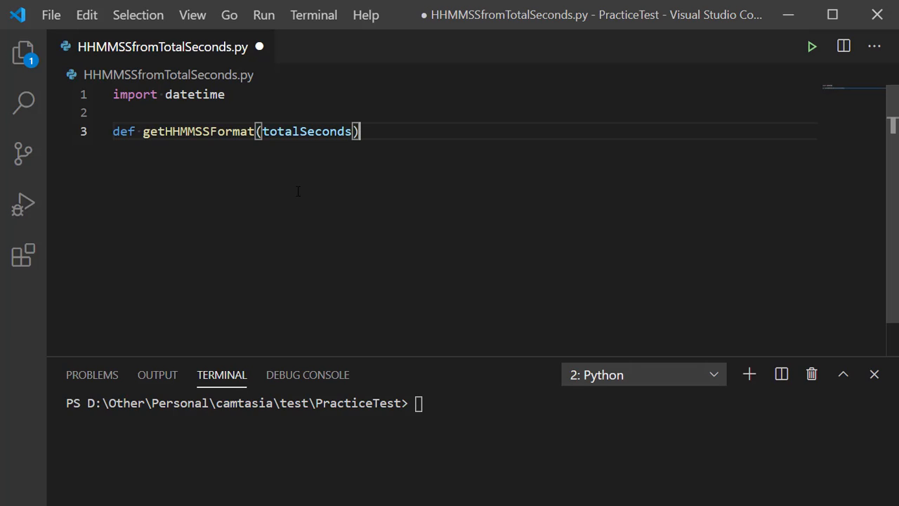
text(:)
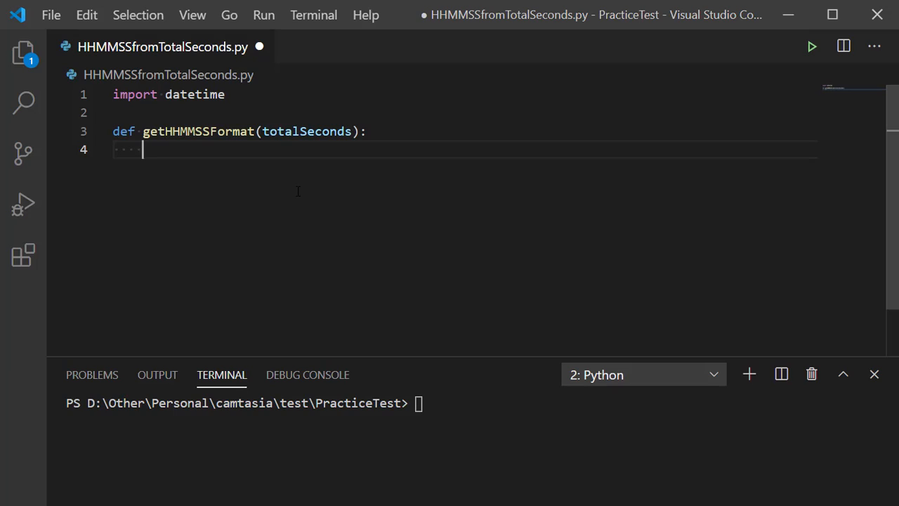
Step: Begin line 4 with duration = datetime.timedelta(seconds, fixing the duration typo
text(duraton)
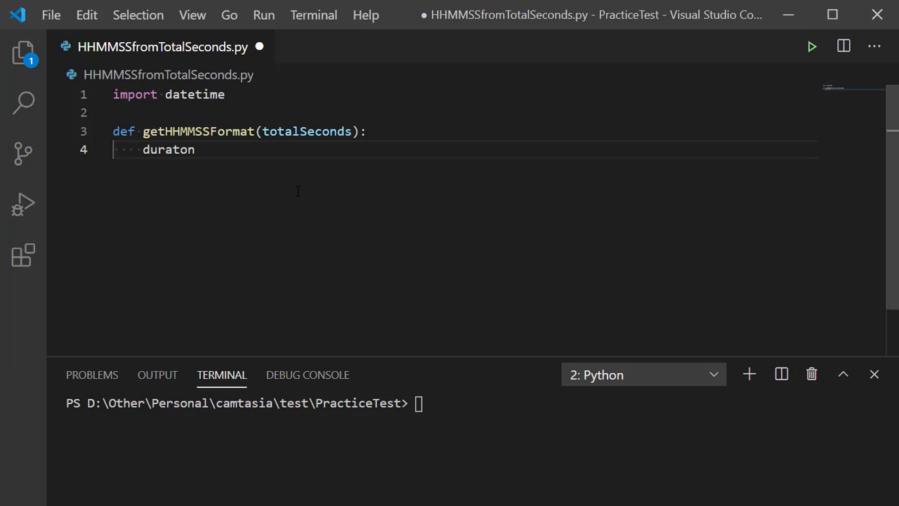
key(Backspace)
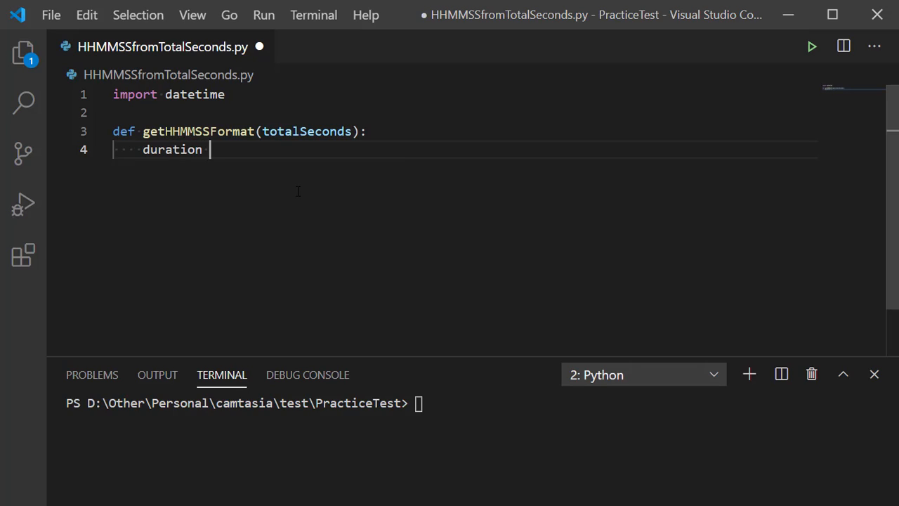
text(=)
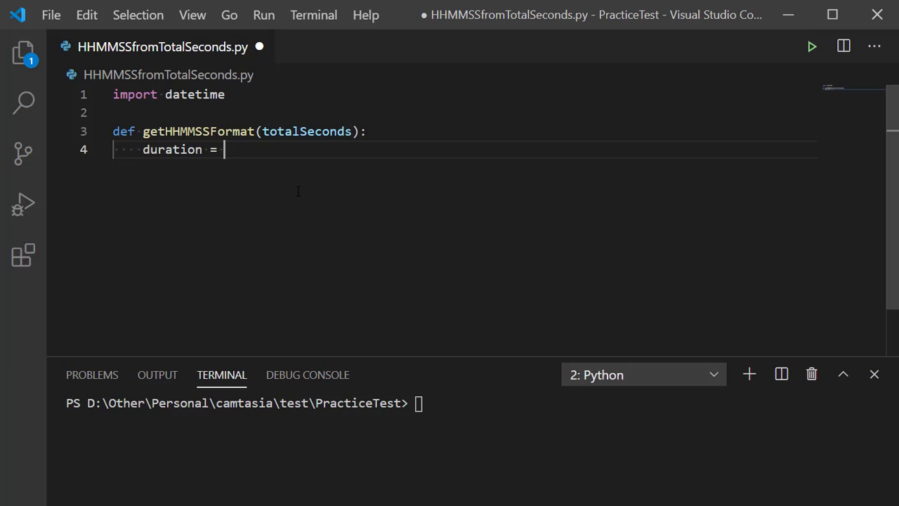
text(datetime.ti)
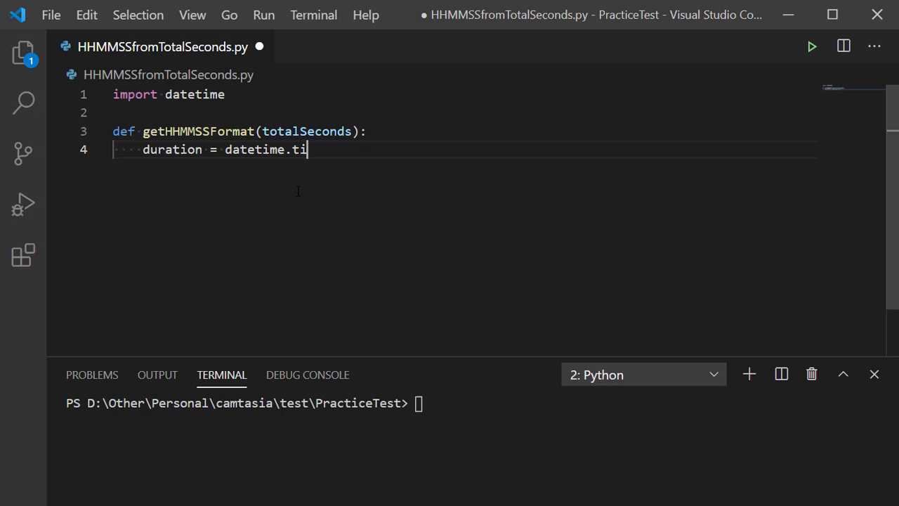
text(medel)
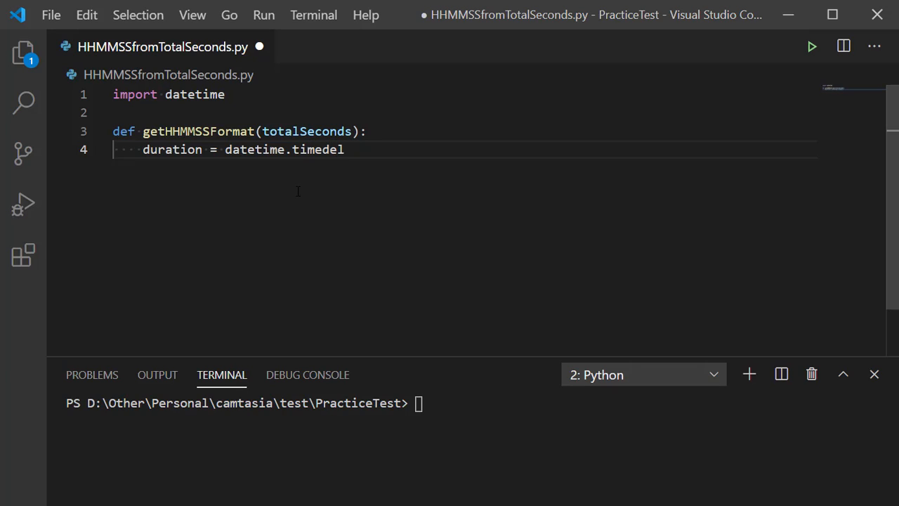
text(ta)
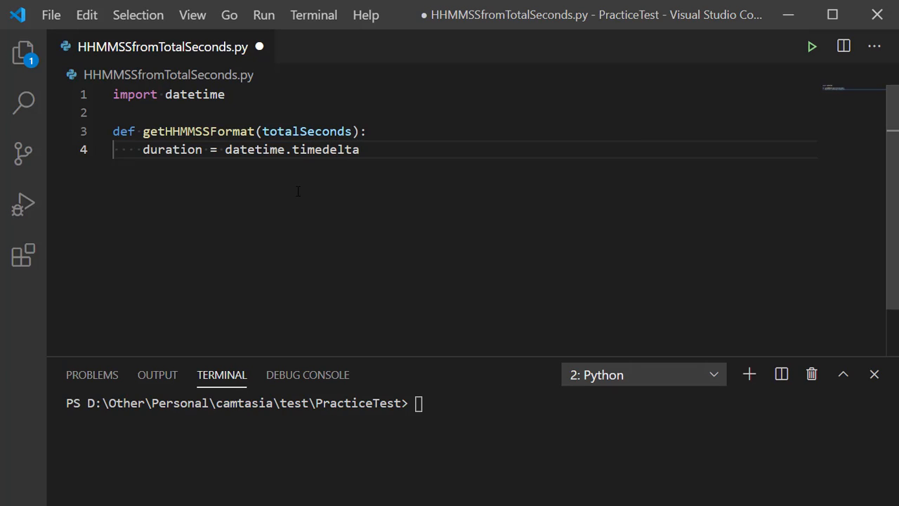
text(())
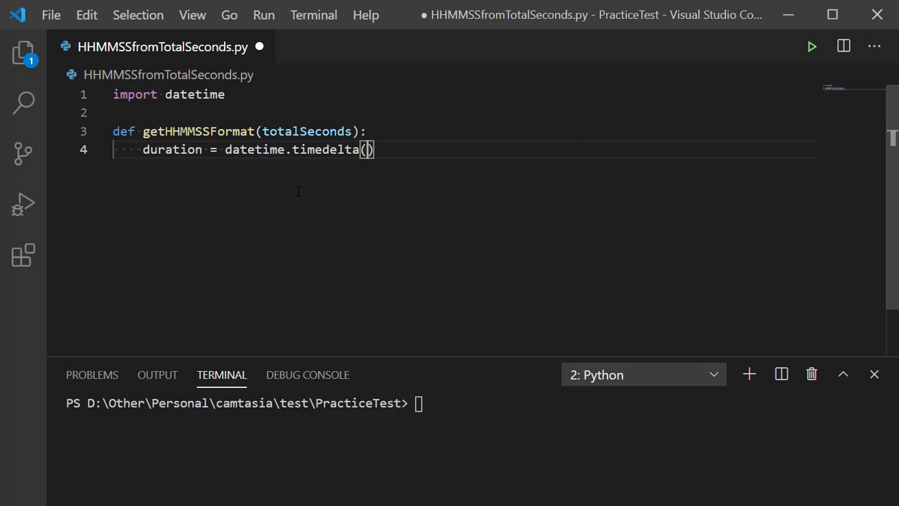
text(seconds=)
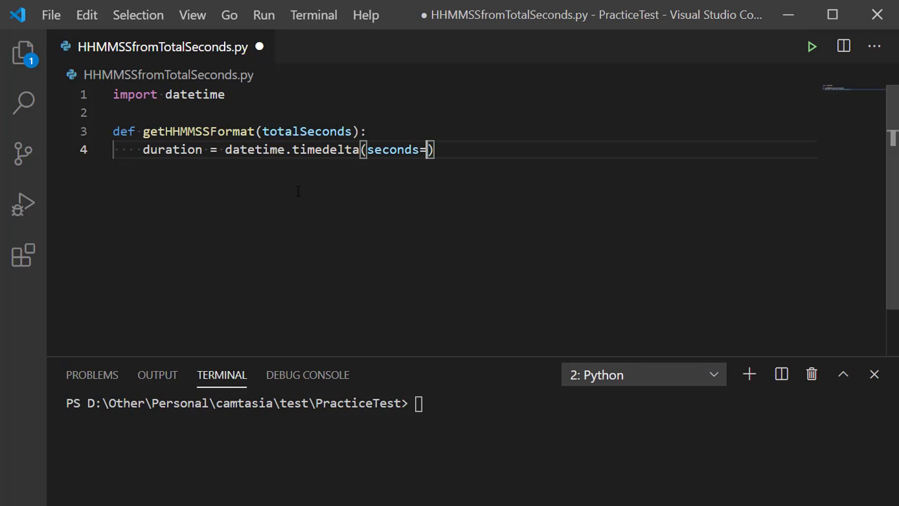
Step: Pass totalSeconds as the seconds argument, remove a stray parenthesis, and start a new line
double_click(307, 131)
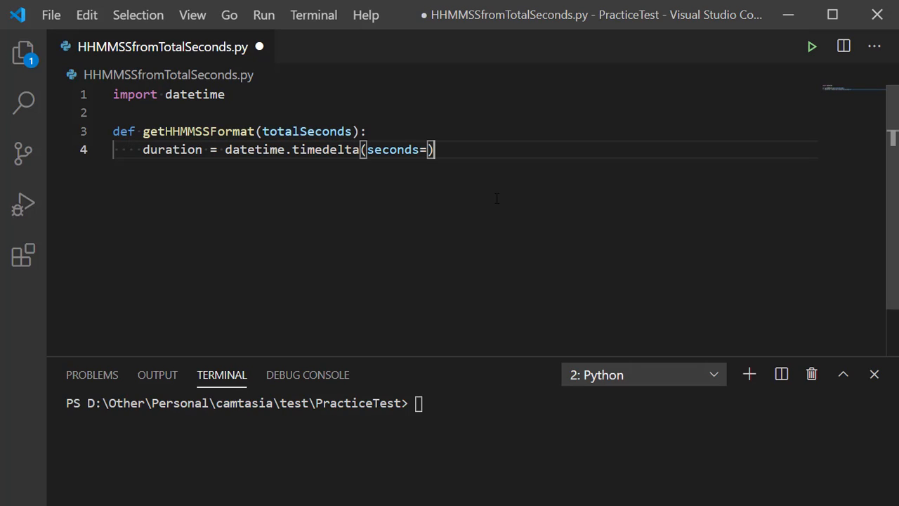
text(totalSeconds)
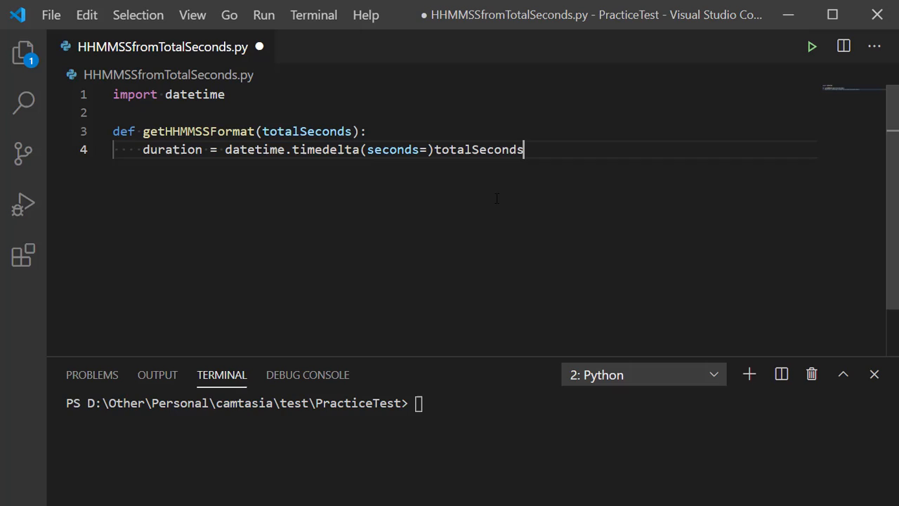
double_click(479, 149)
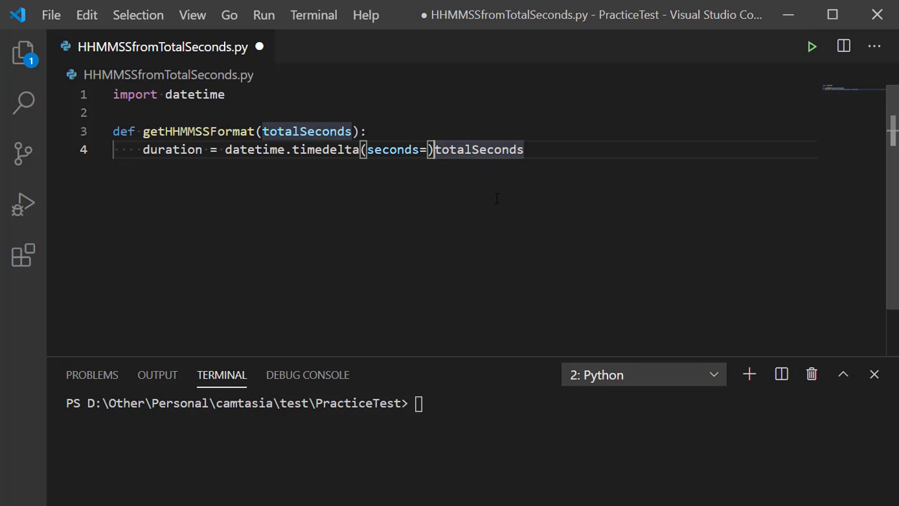
key(Backspace)
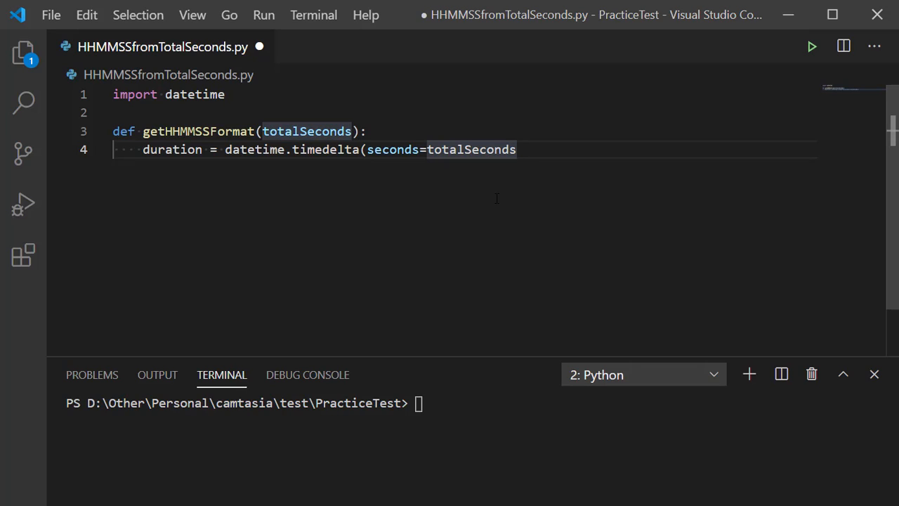
text())
key(Enter)
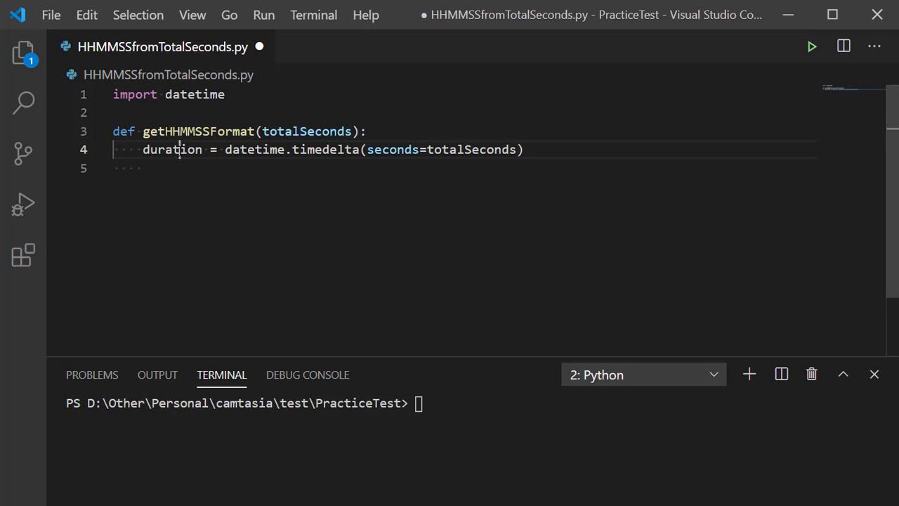
double_click(172, 149)
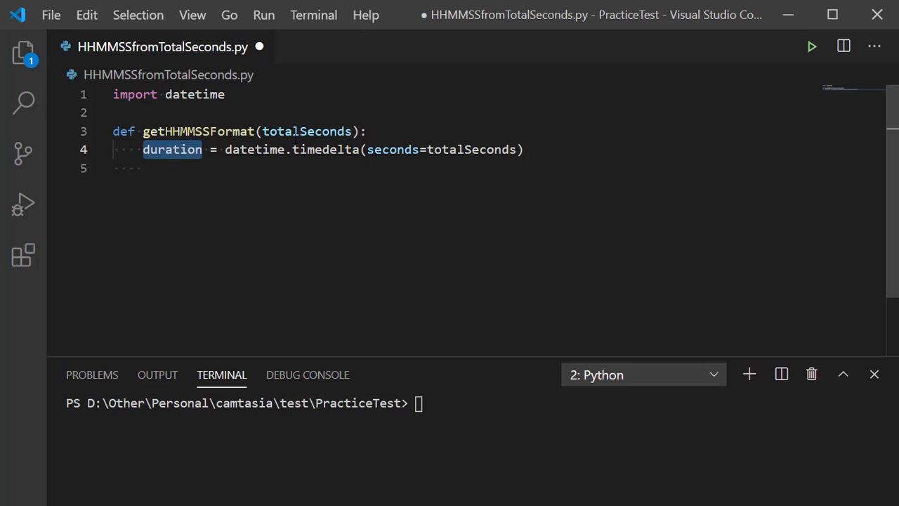
mouse_move(449, 212)
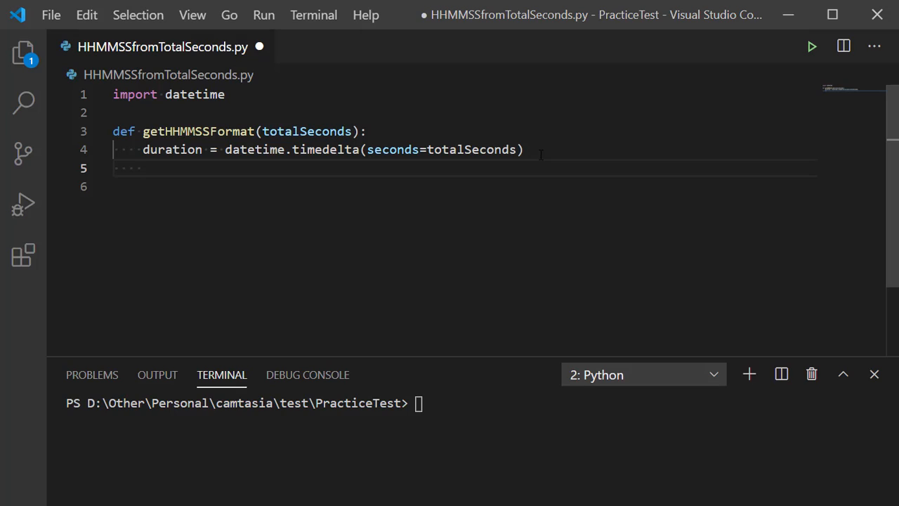
Step: Begin line 5 with timePeriod = (datetime.datetime, removing an extra dot
text(time)
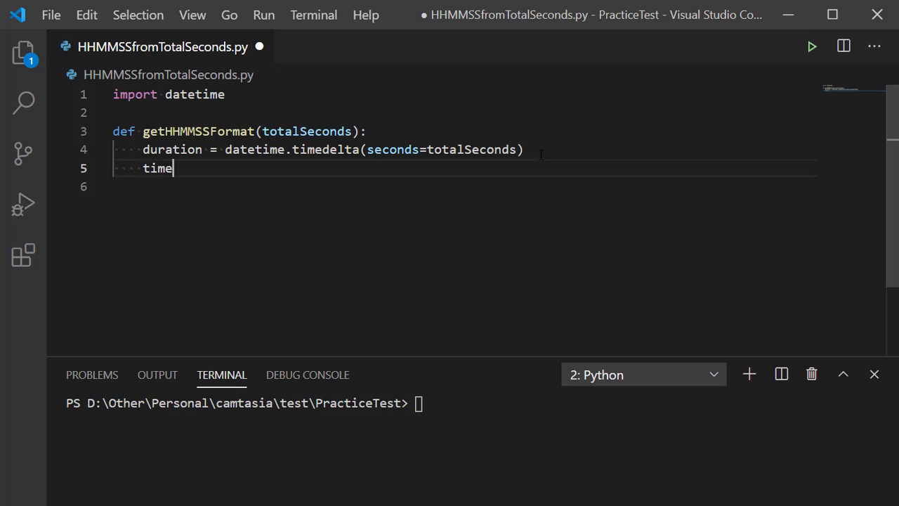
text(Pe)
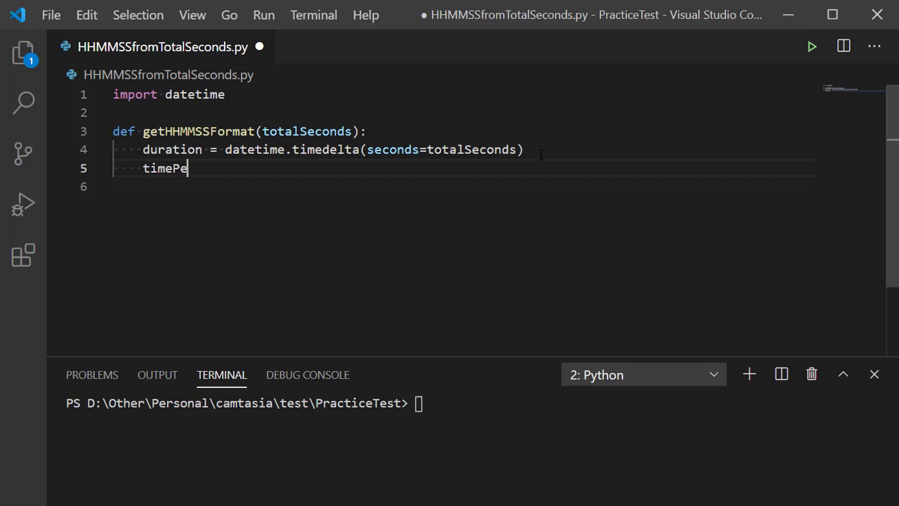
text(rio)
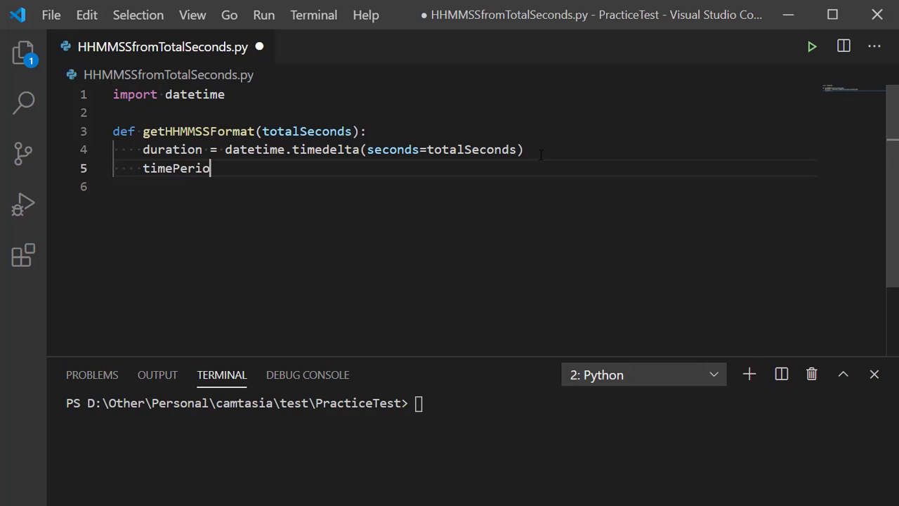
text(d =)
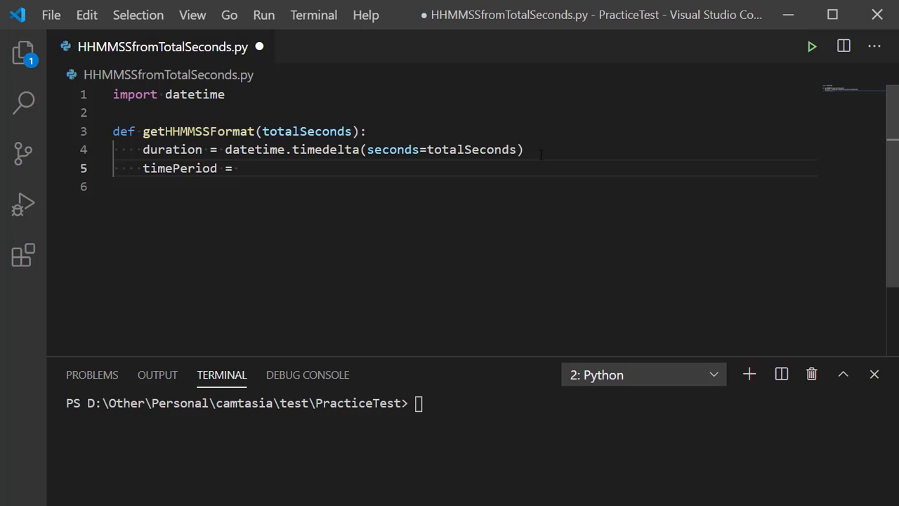
text(())
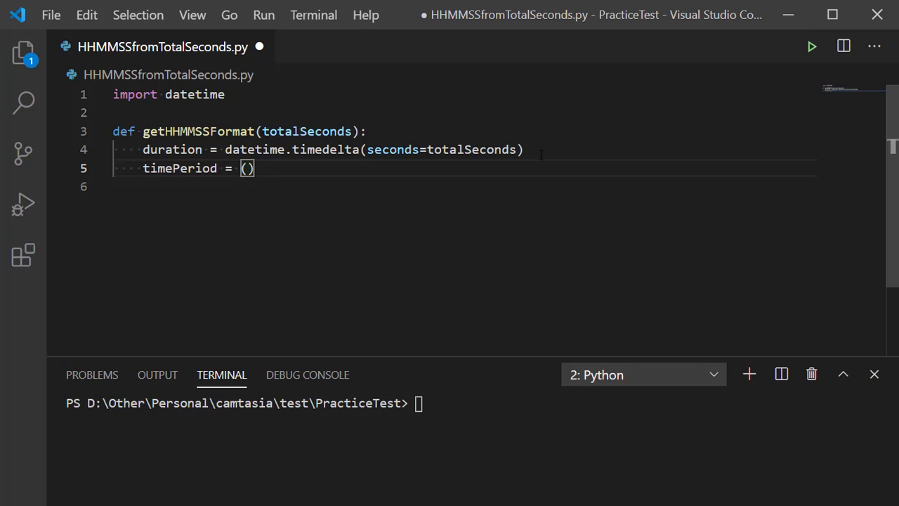
text(datet)
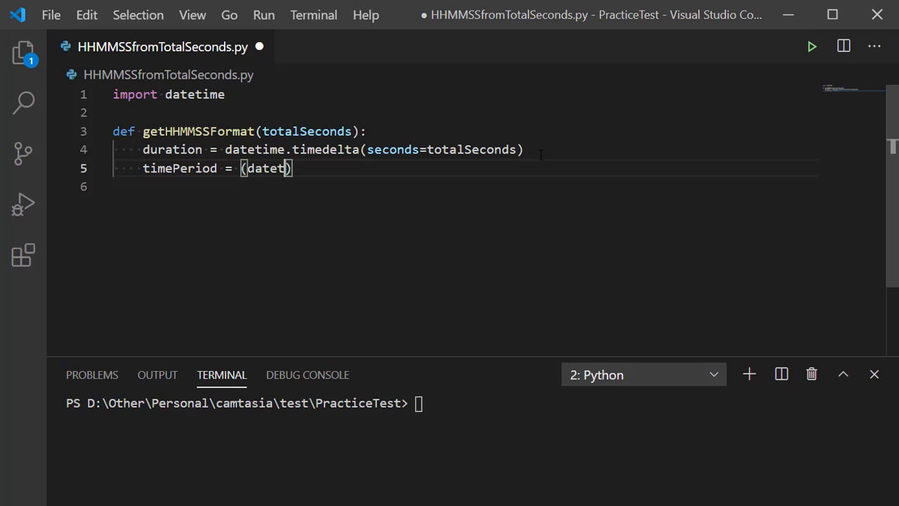
text(ime.dt)
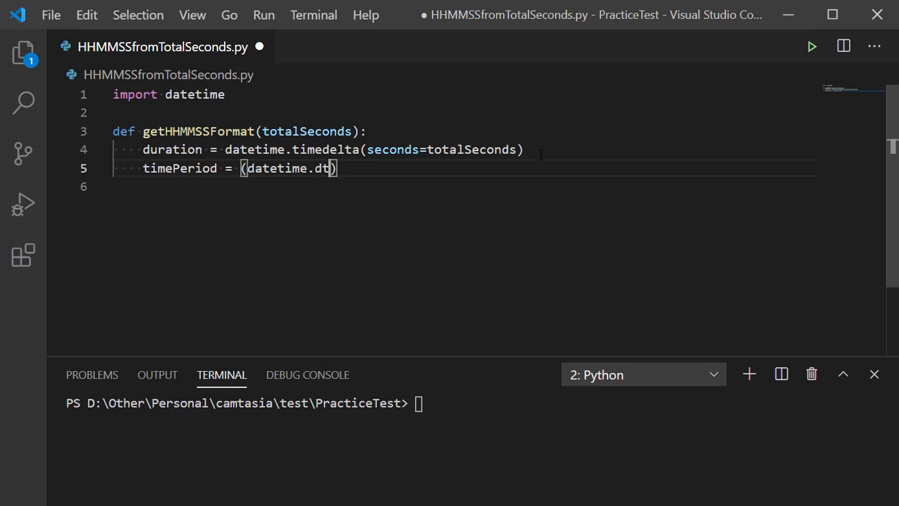
text(etim)
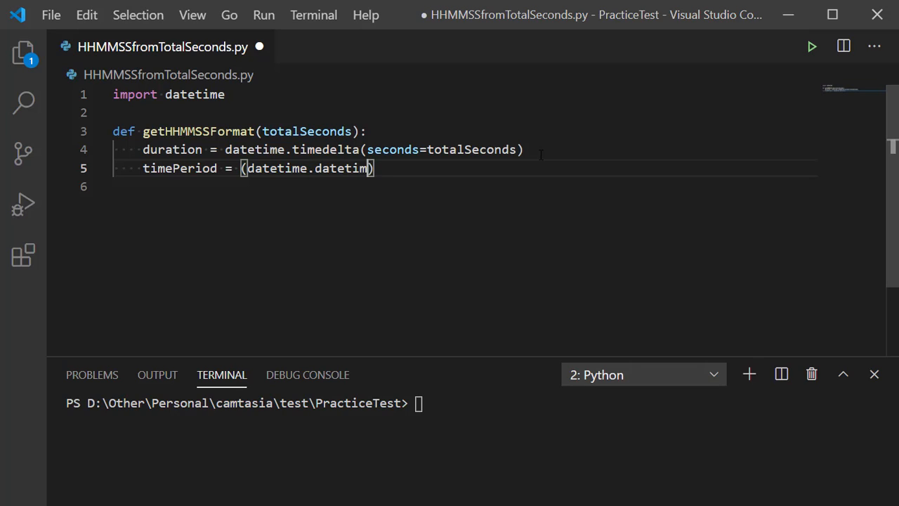
text(t)
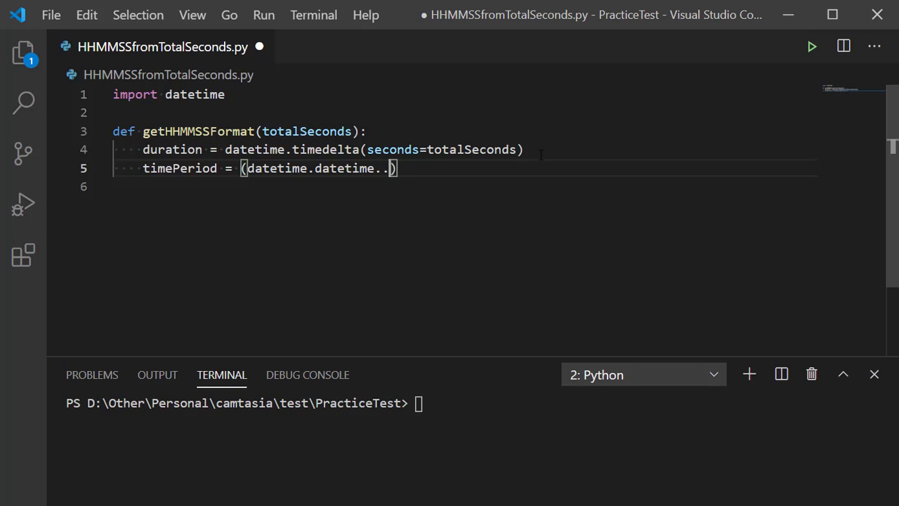
key(Backspace)
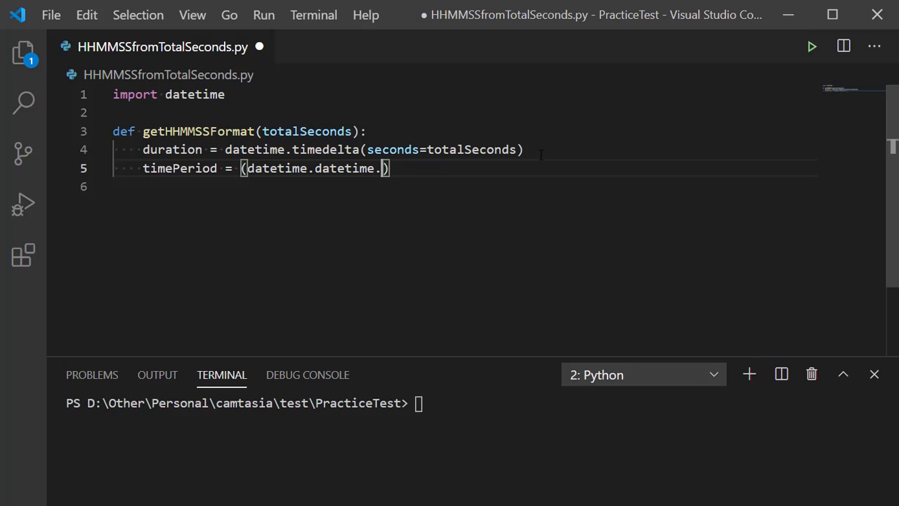
Step: Complete the expression with .min + duration).time() and start a new line
text(in)
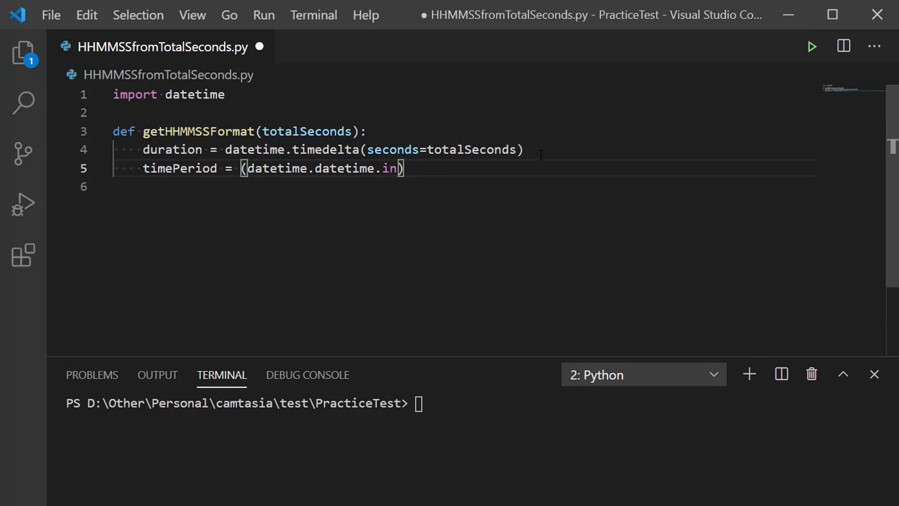
text(min)
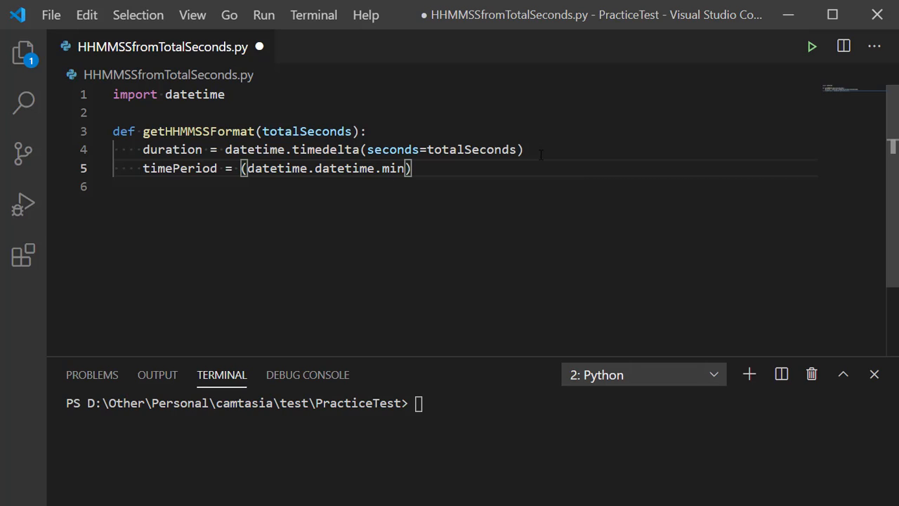
text(+)
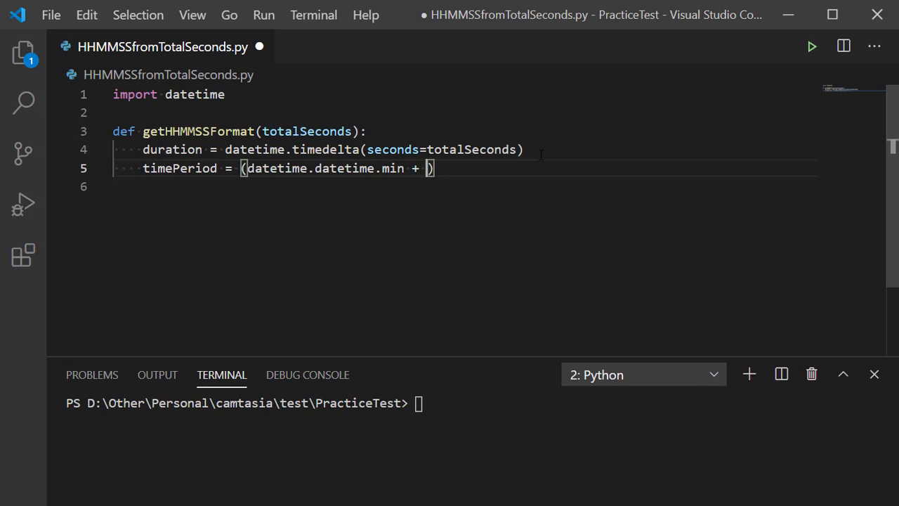
text(duration)
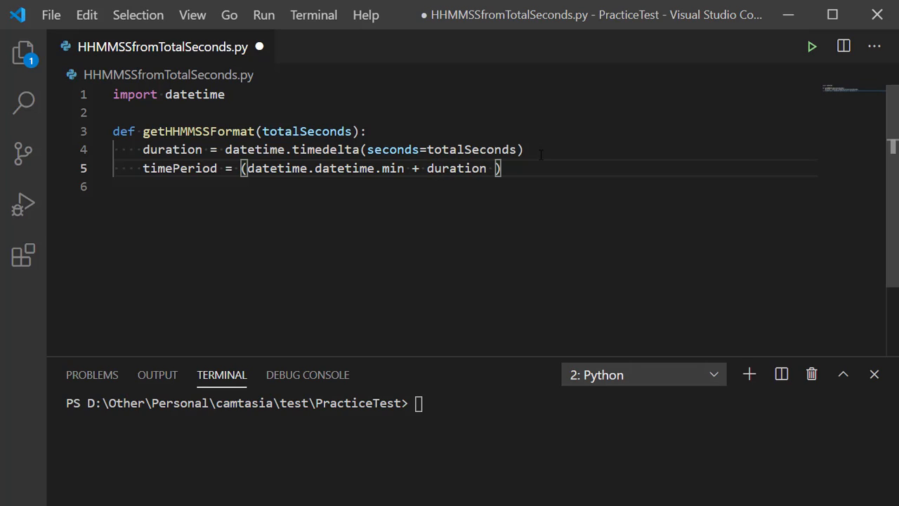
key(Backspace)
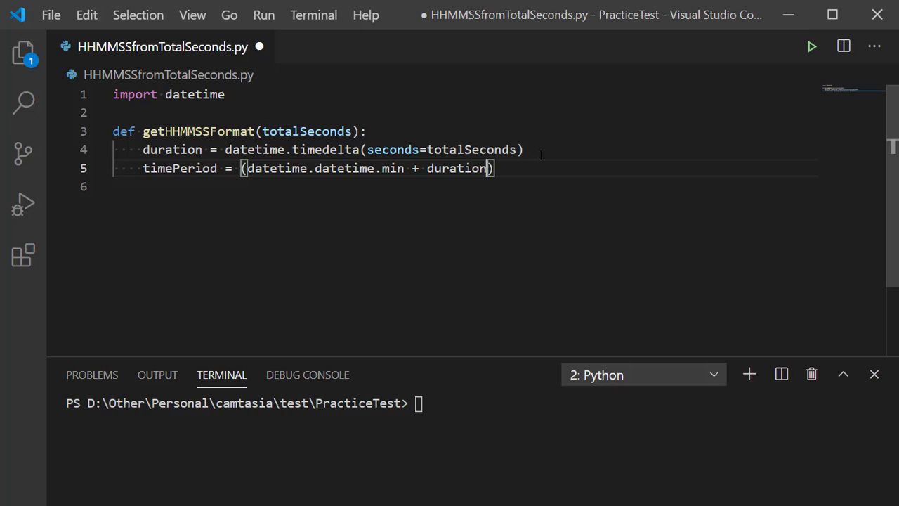
text(.)
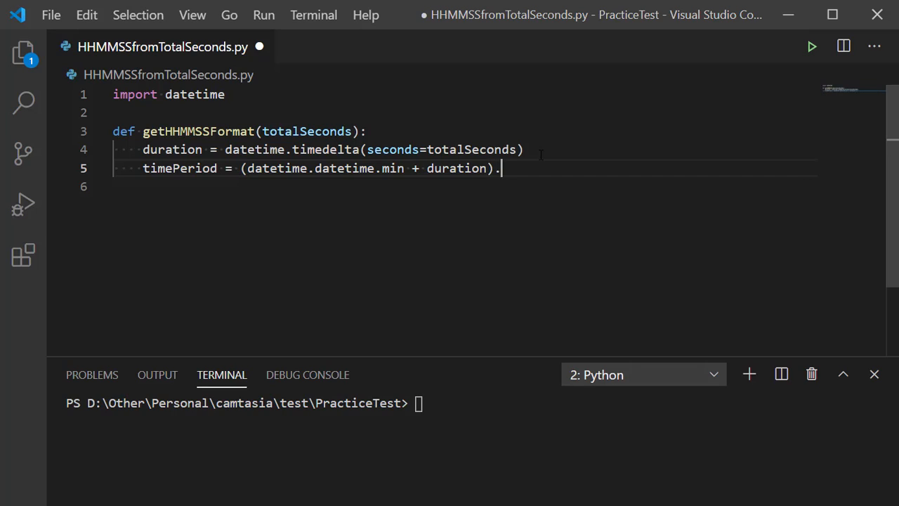
text(time)
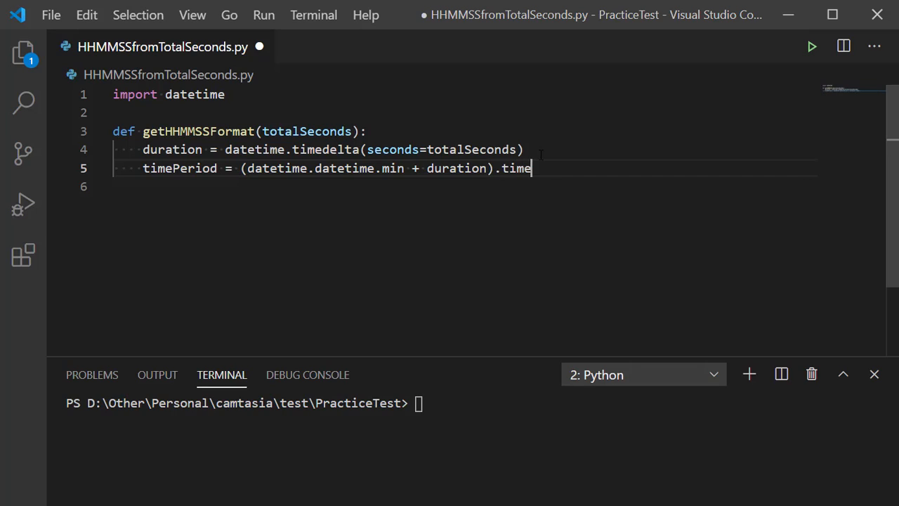
text(())
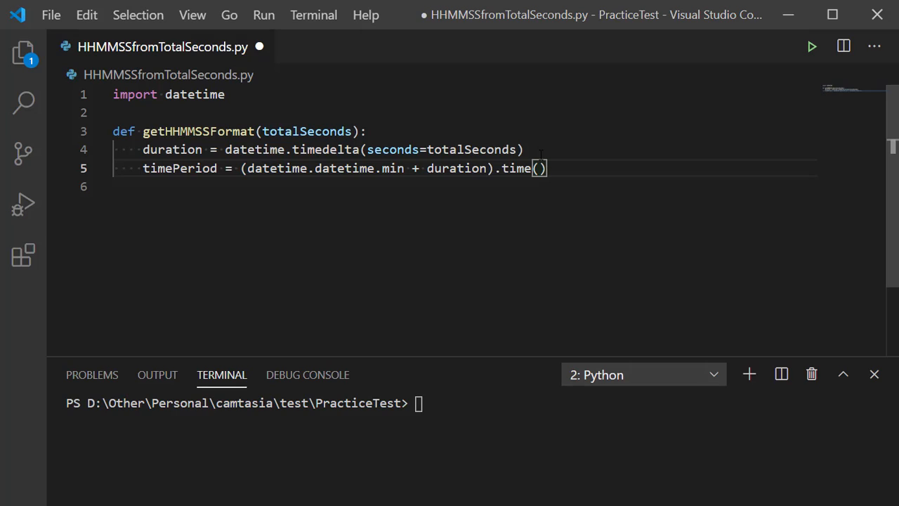
key(enter)
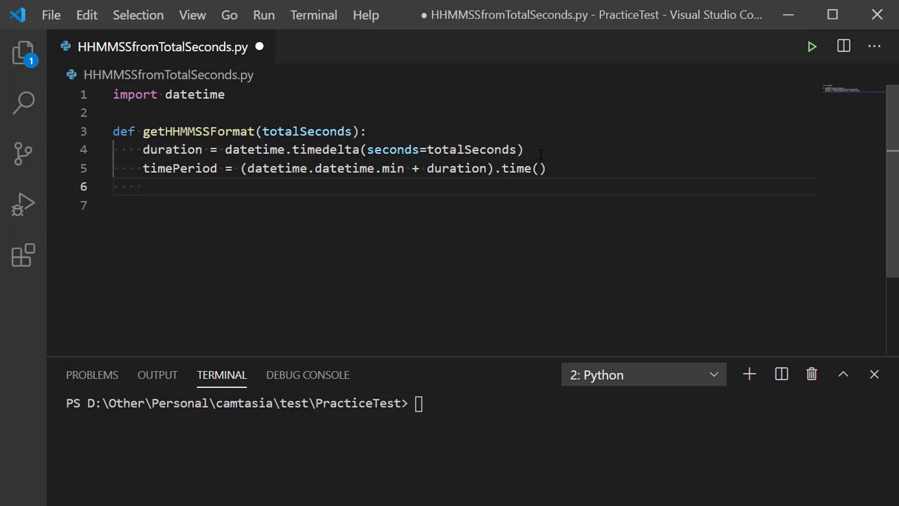
Step: Write return timePeriod.isoformat() as the function's last line
text(return)
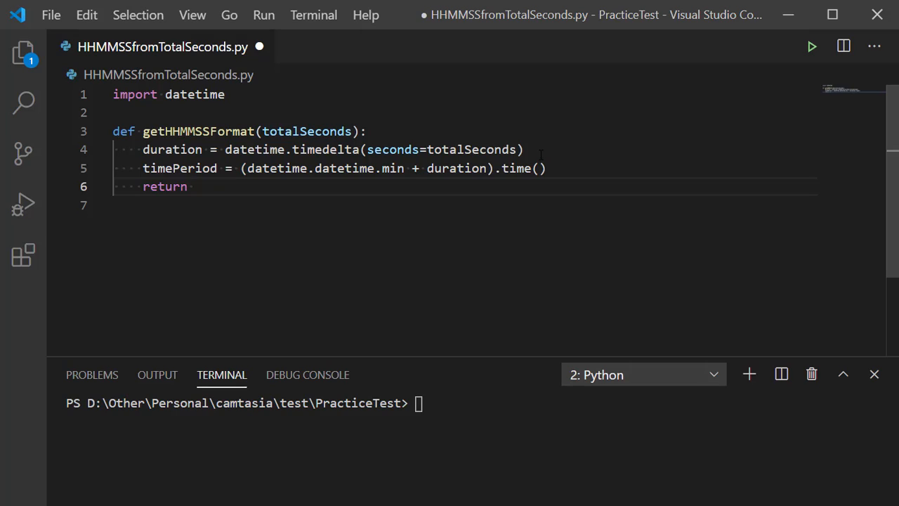
text(time)
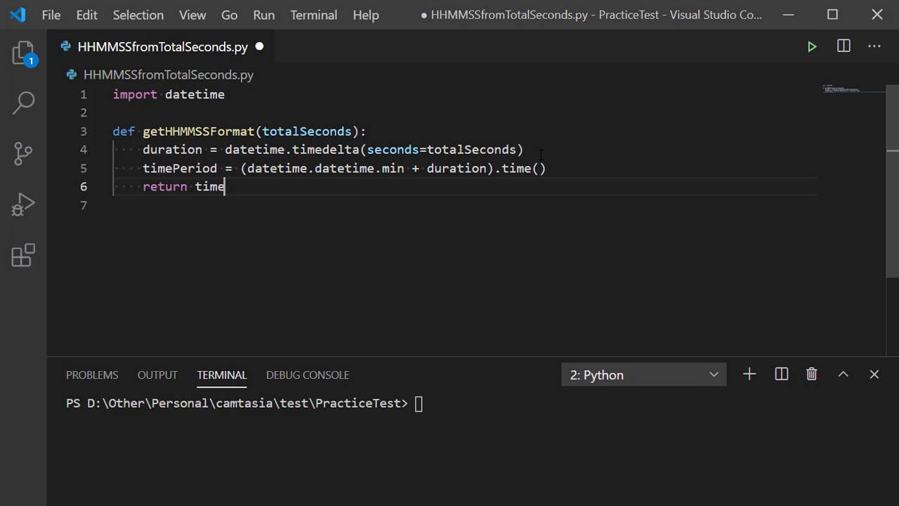
text(Period)
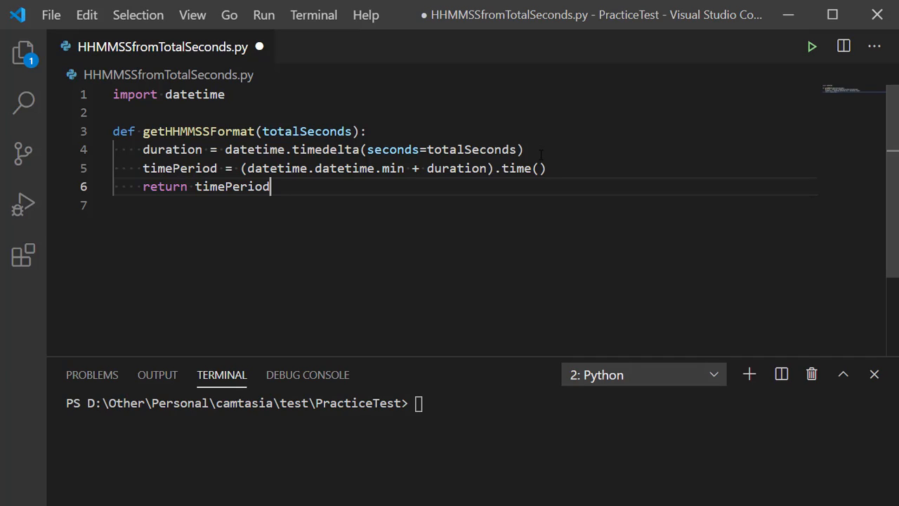
text(.)
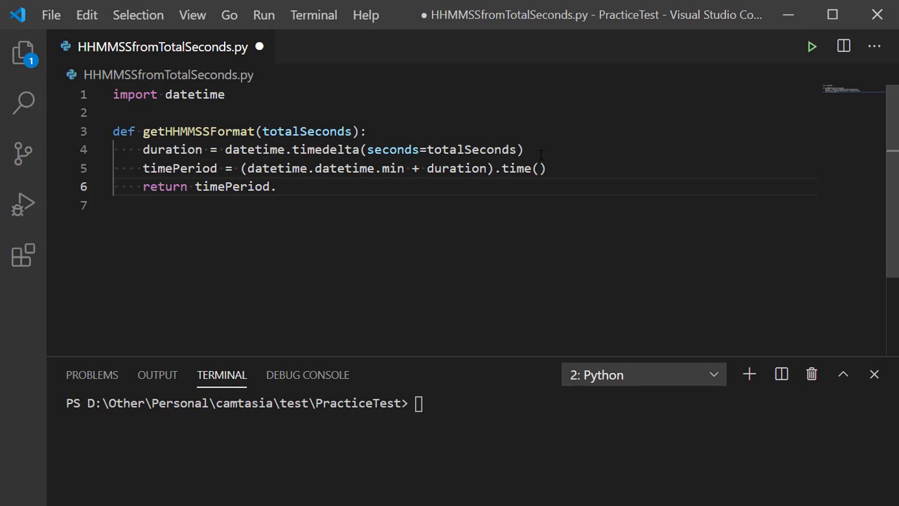
text(is)
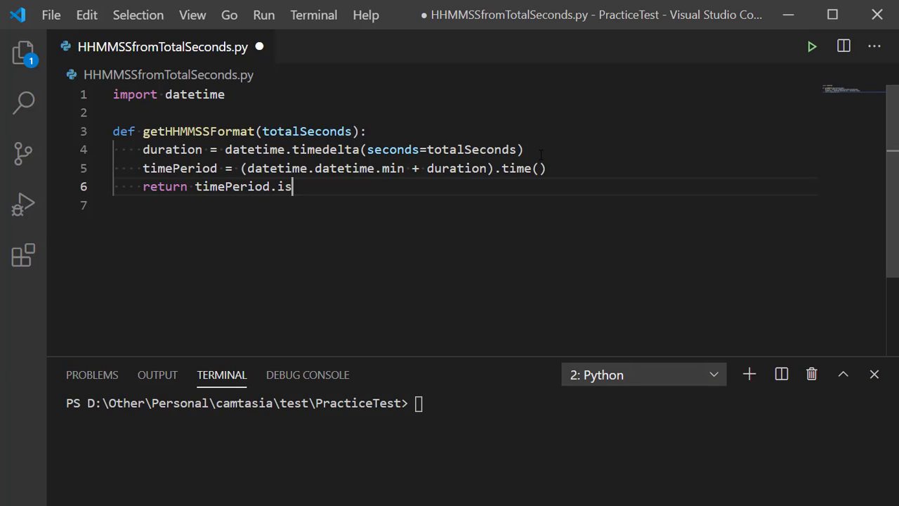
text(oformat)
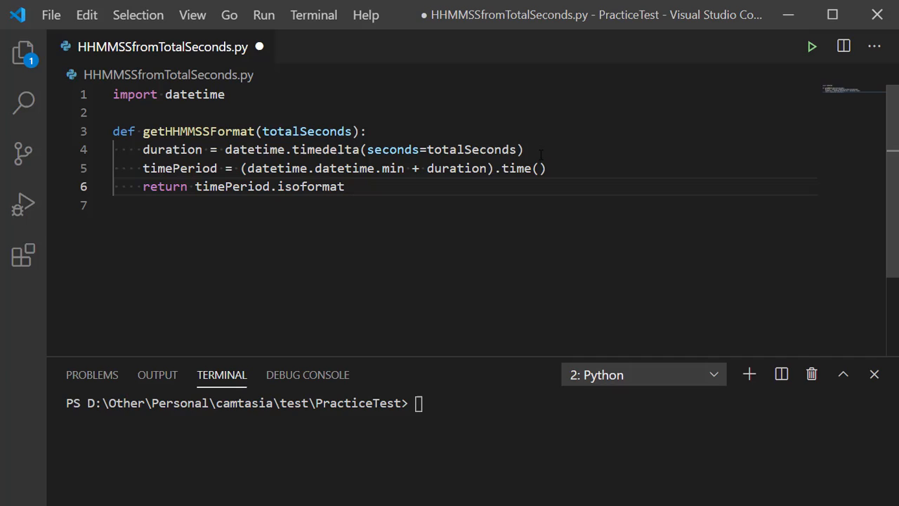
text(())
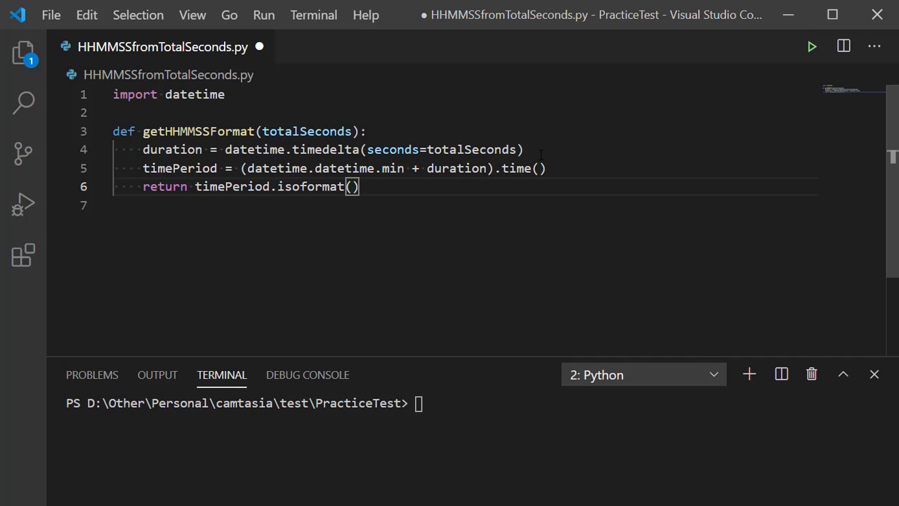
Step: Pass timespec='seconds' to isoformat and add blank lines below the function
text(tim)
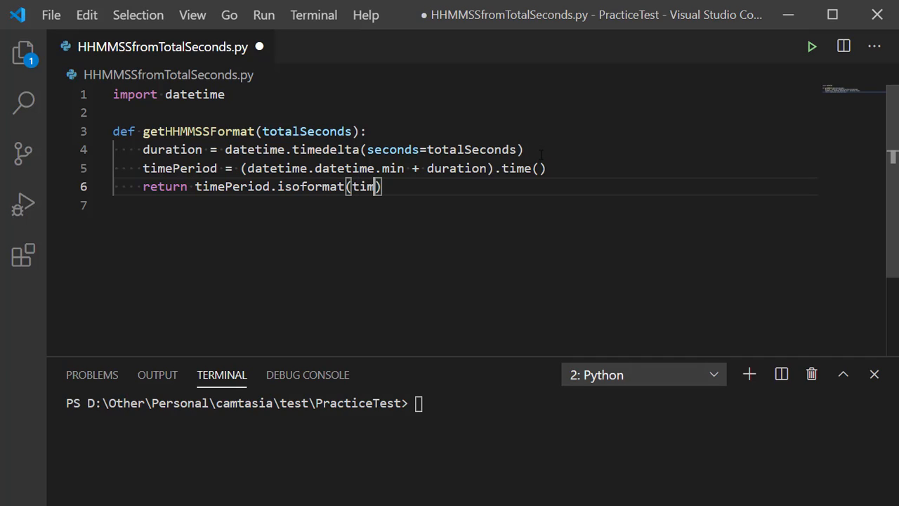
text(espec =)
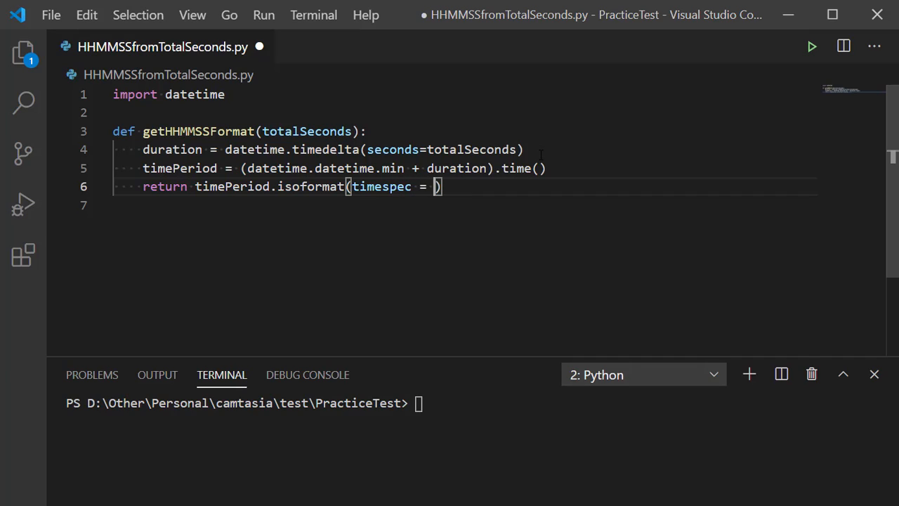
key(Backspace)
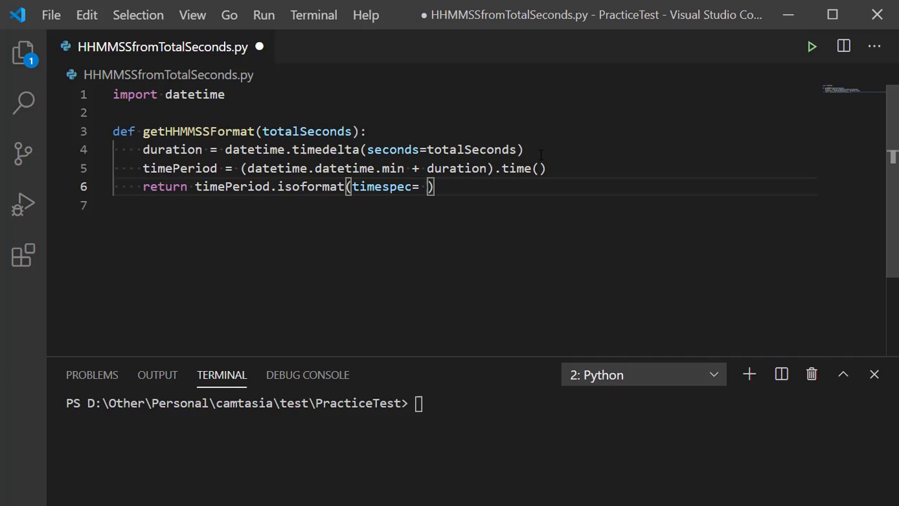
key(Backspace)
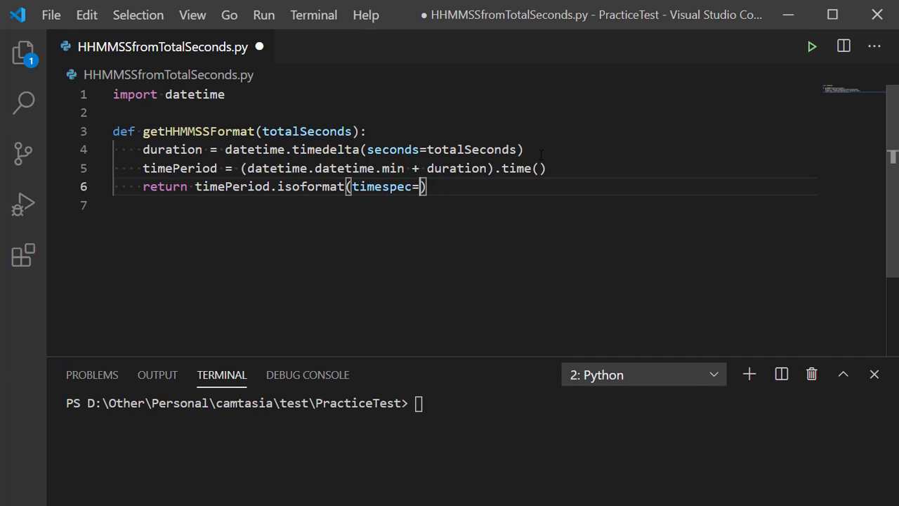
text(')
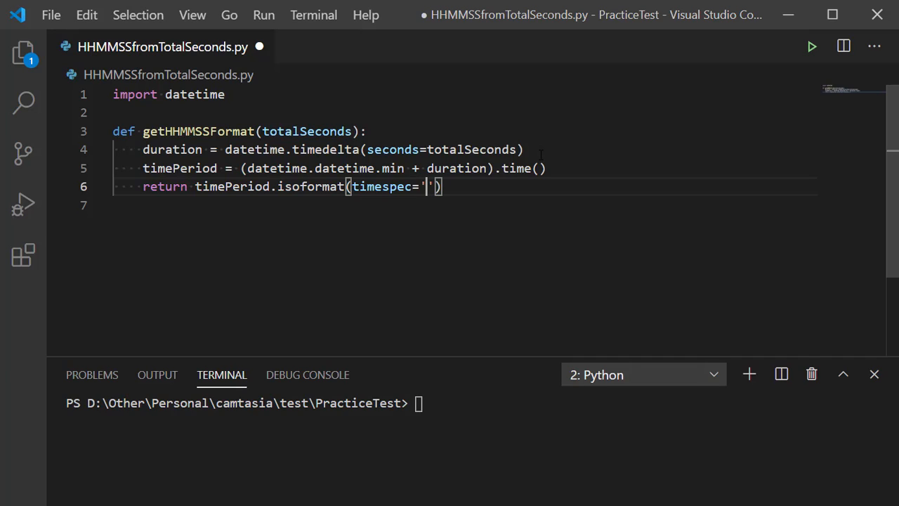
text(seconds)
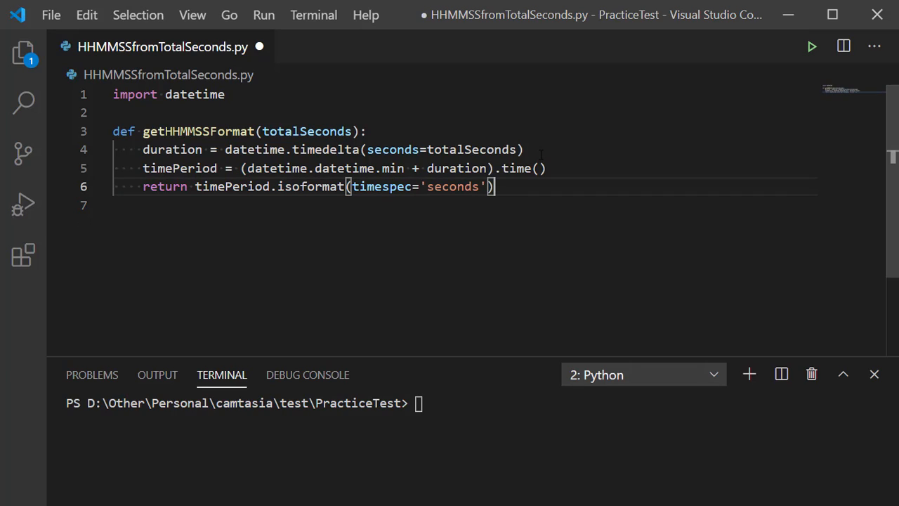
key(Enter)
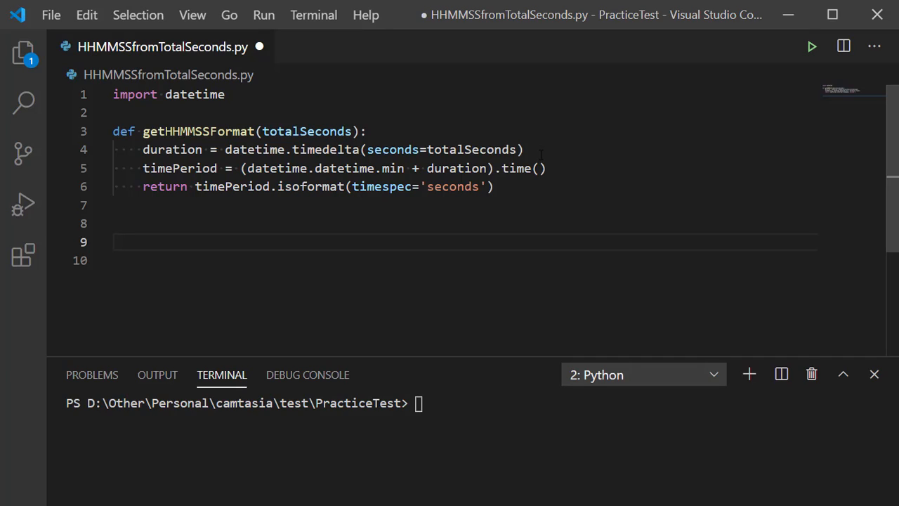
Step: Remove an extra blank line and assign timeDuration = 687 on line 8
key(Backspace)
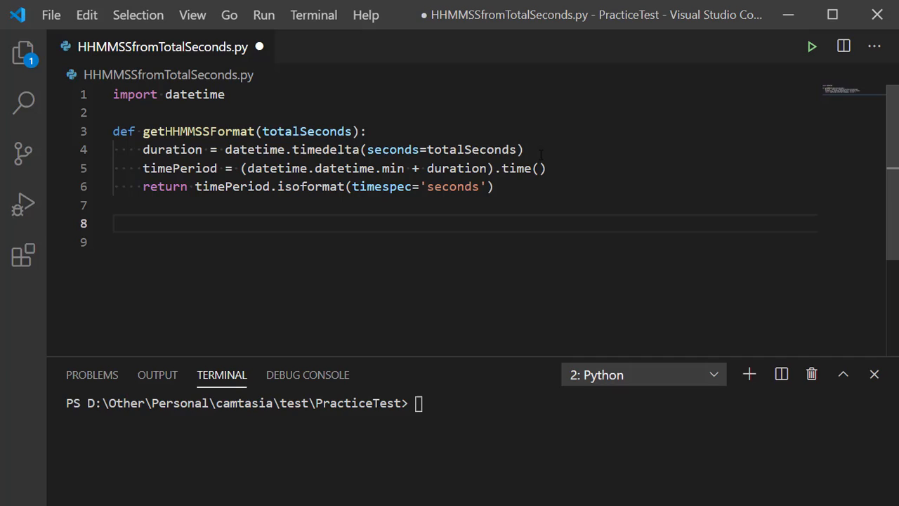
text(tim)
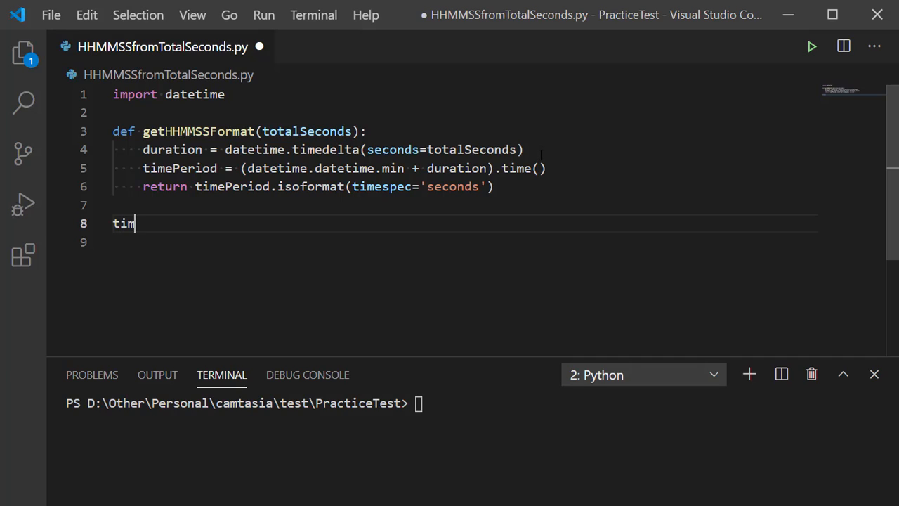
text(e)
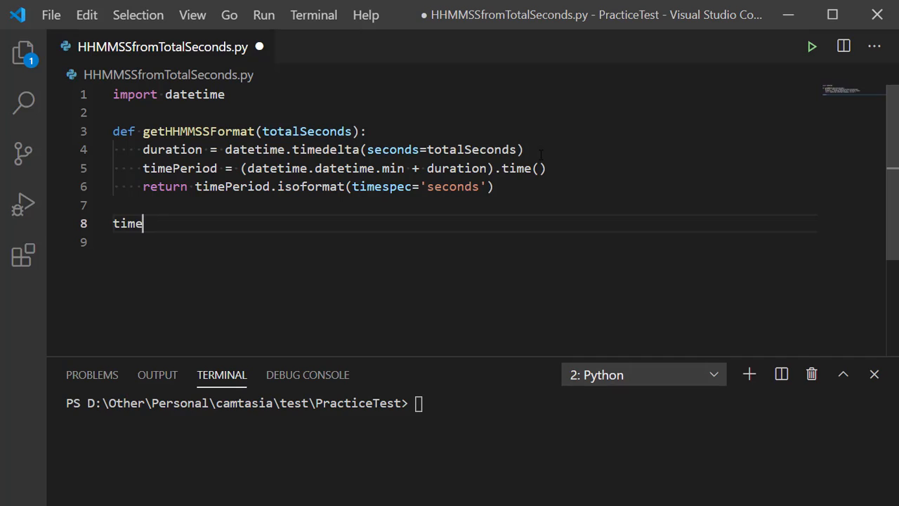
text(Du)
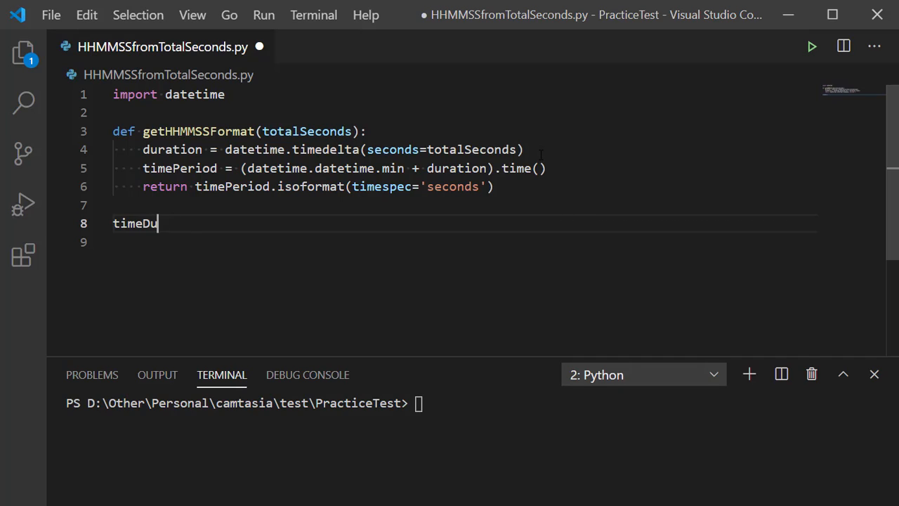
text(ration =)
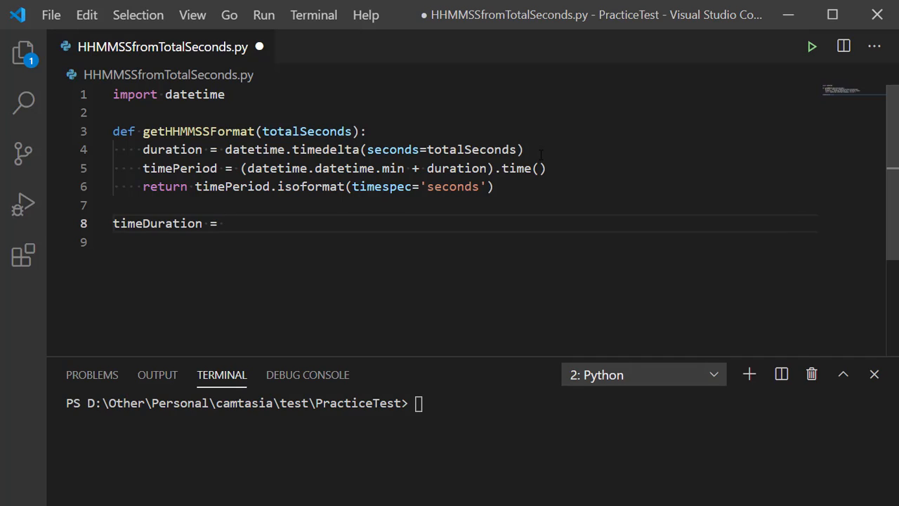
key(Enter)
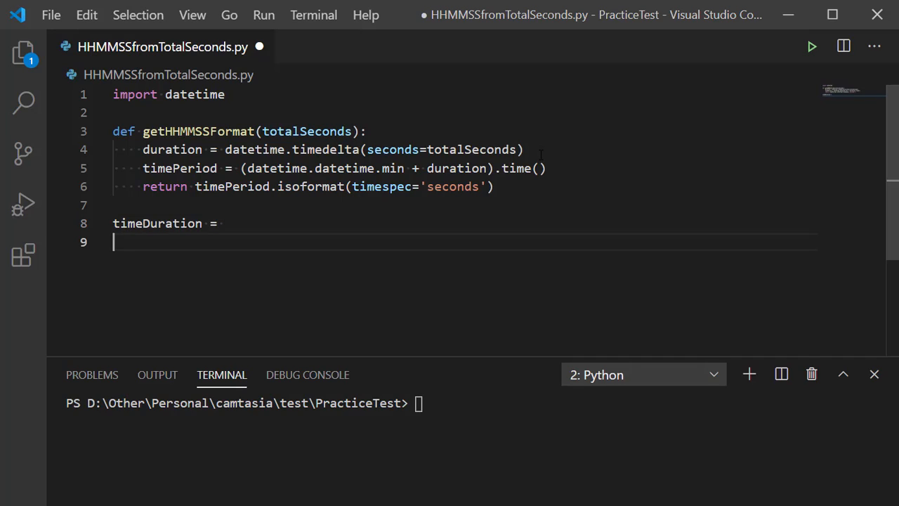
text(687)
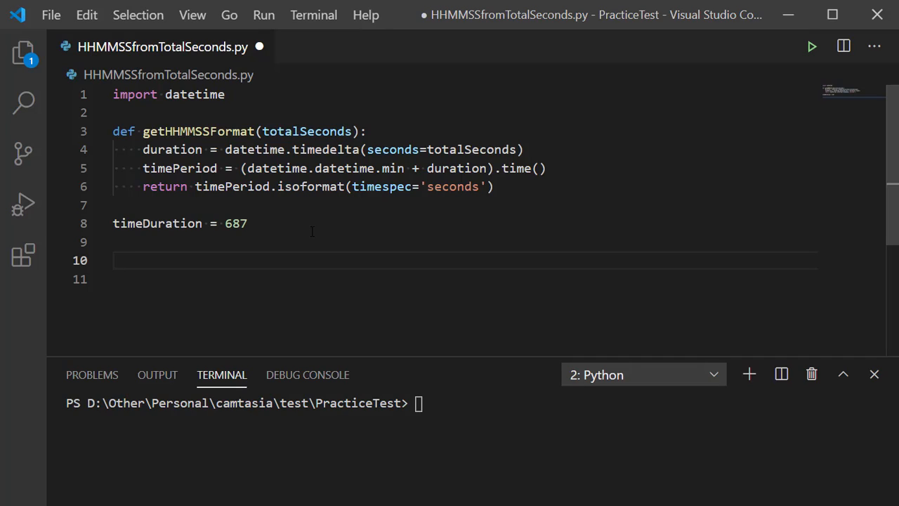
Step: Add print(getHHMMSSFormat(timeDuration)) on line 10 and save the script
text(print ()
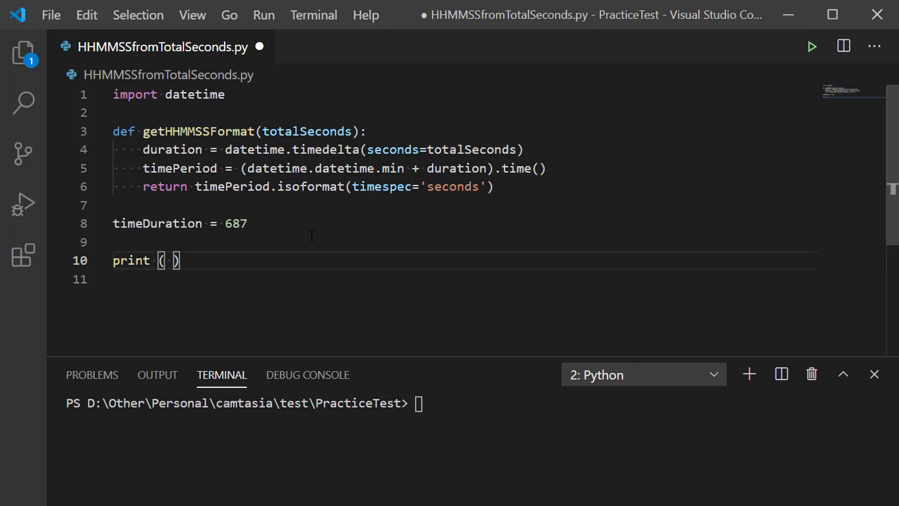
text(get)
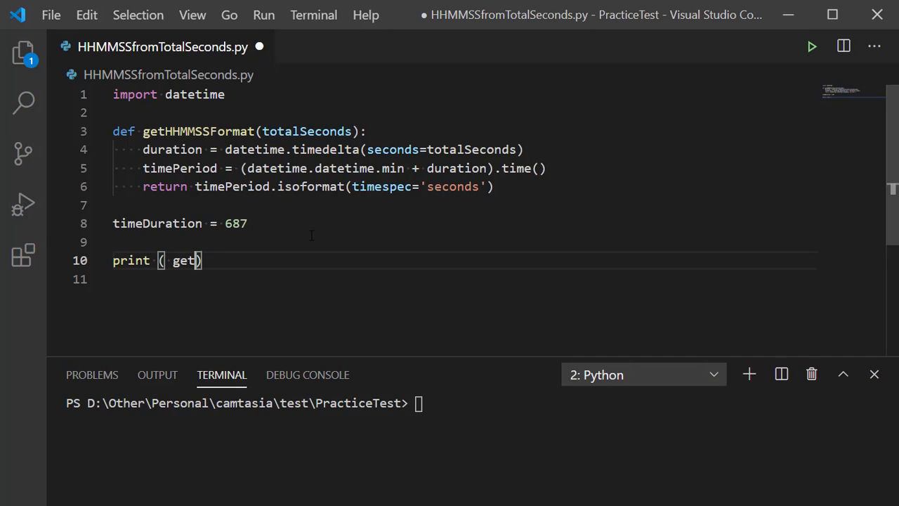
text(HHMMS)
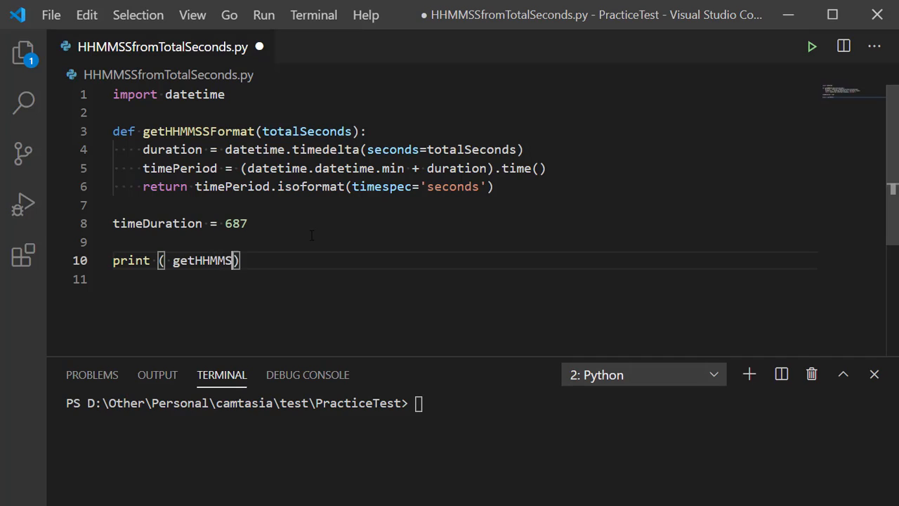
text(SFOrmat)
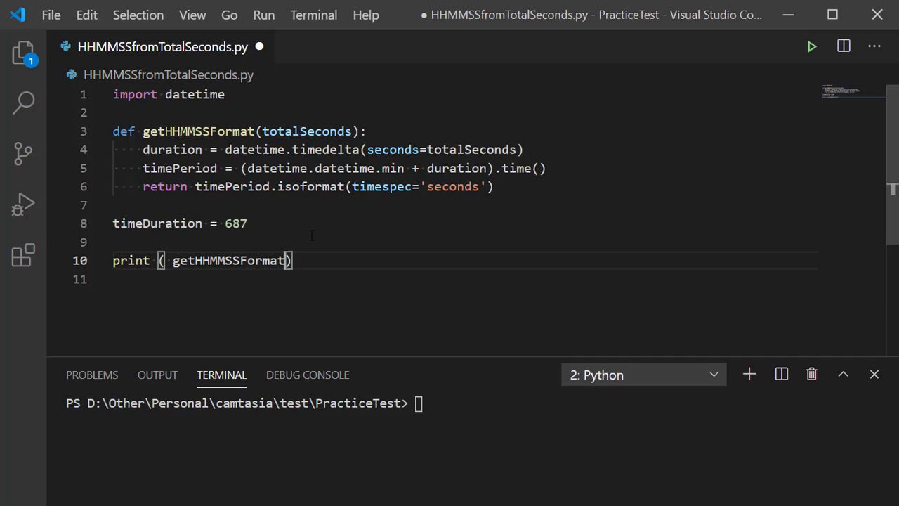
text(())
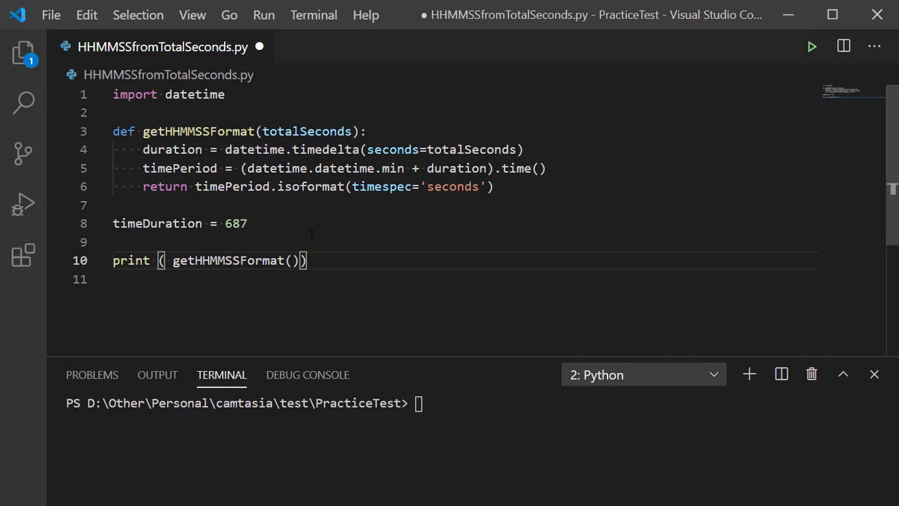
double_click(157, 223)
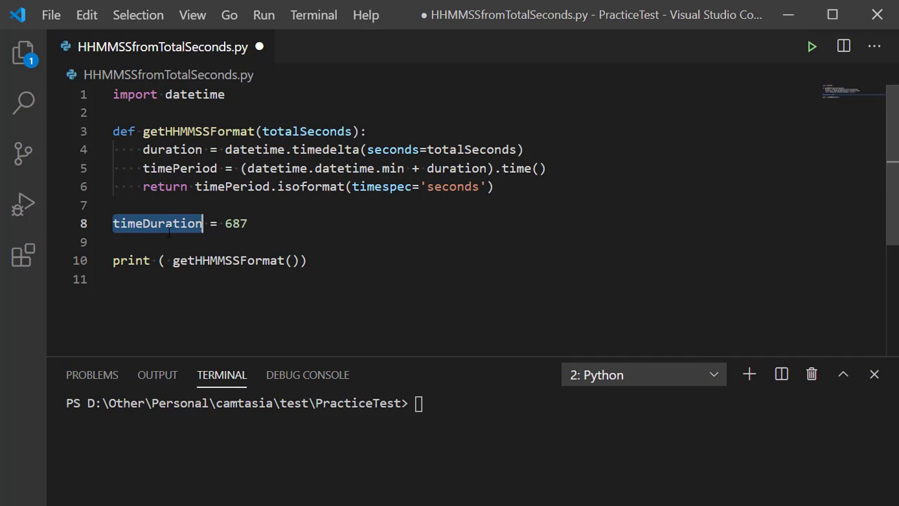
click(290, 259)
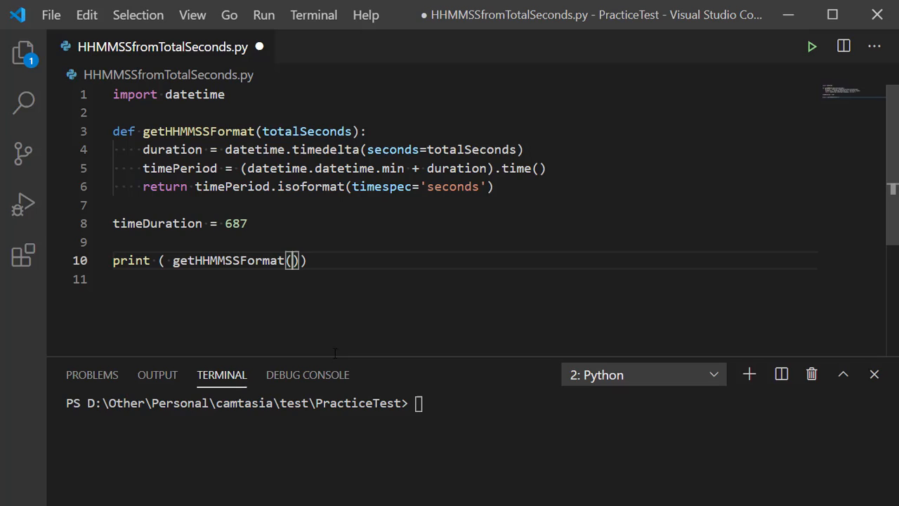
text(timeDuration)
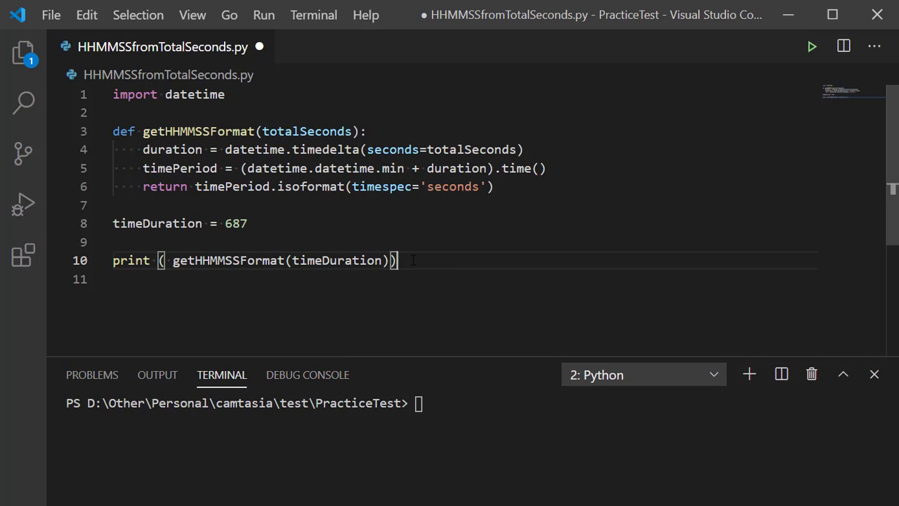
mouse_move(557, 272)
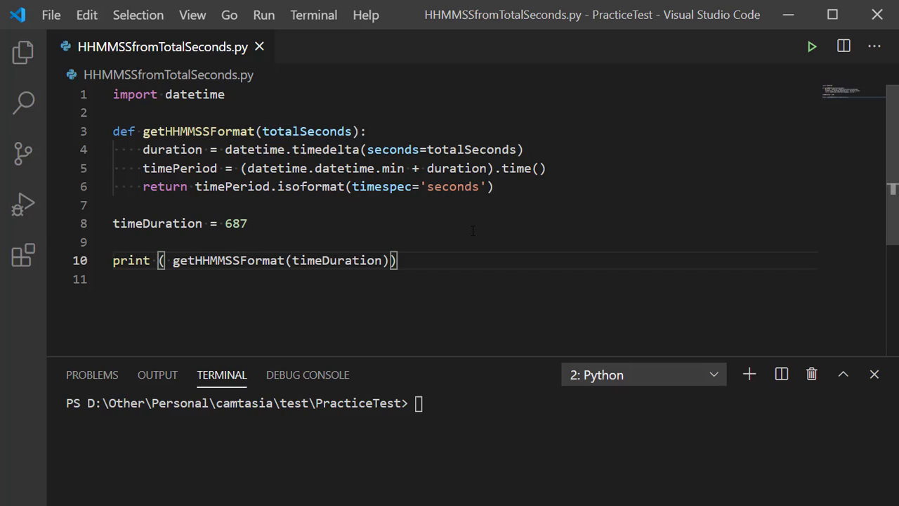
mouse_move(812, 46)
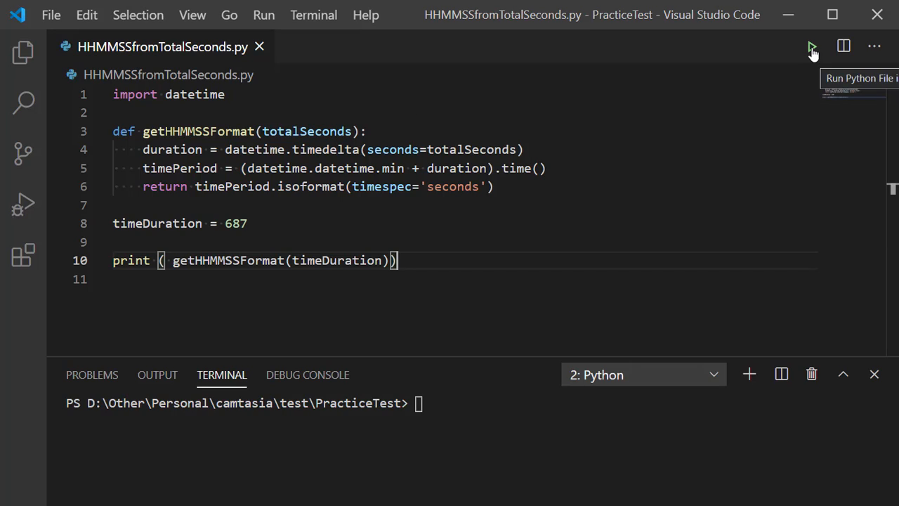
Step: Run the script to get 00:11:27 for 687 seconds, then select 687
click(811, 47)
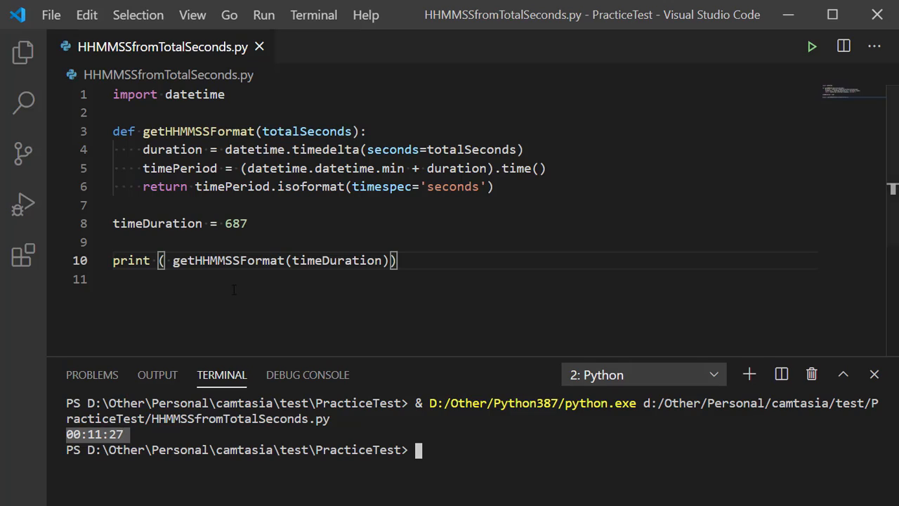
double_click(235, 223)
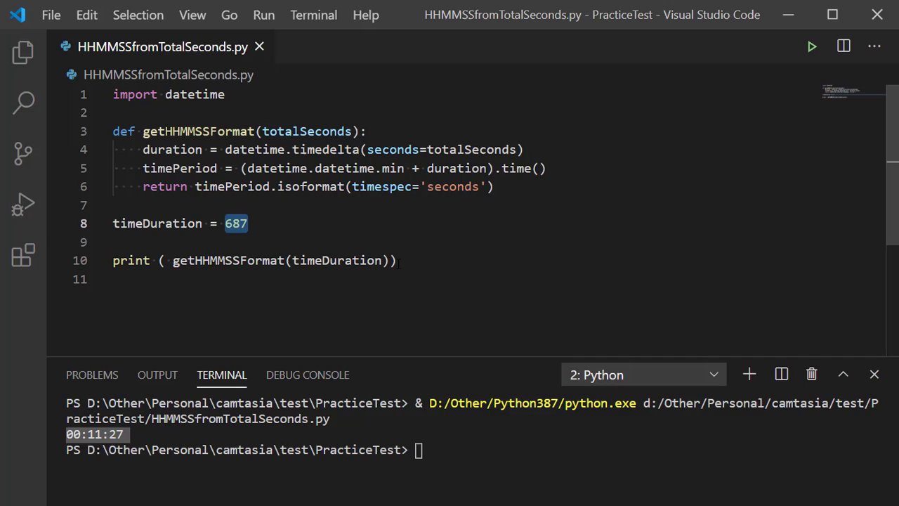
Step: Test 1250 seconds (00:20:50), then change timeDuration to 9860 and rerun
text(1250)
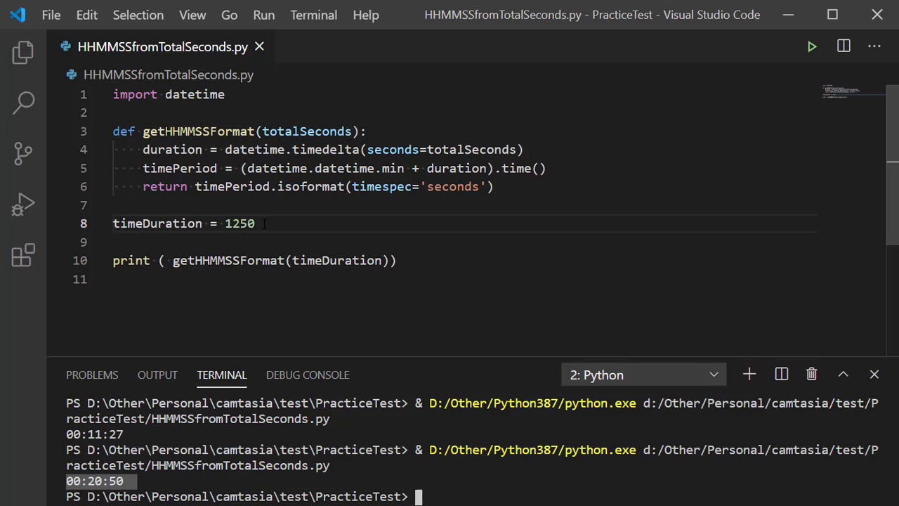
double_click(239, 224)
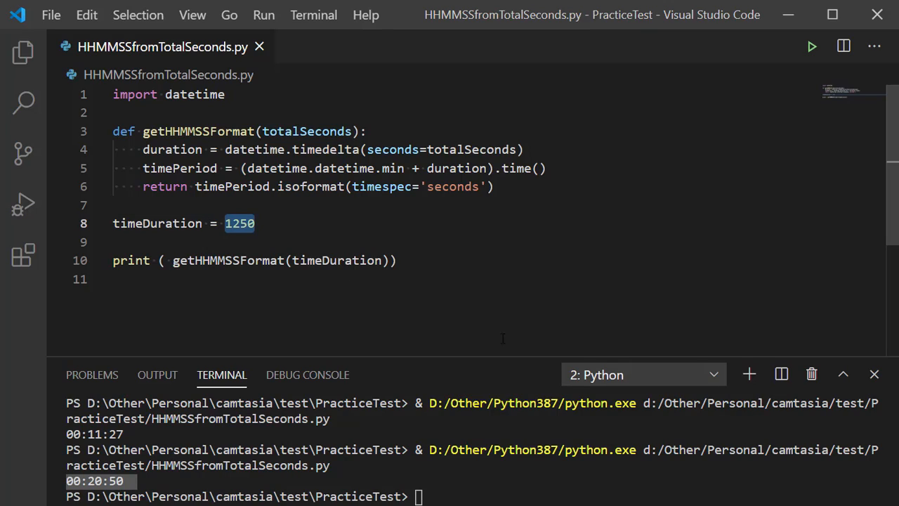
text(9)
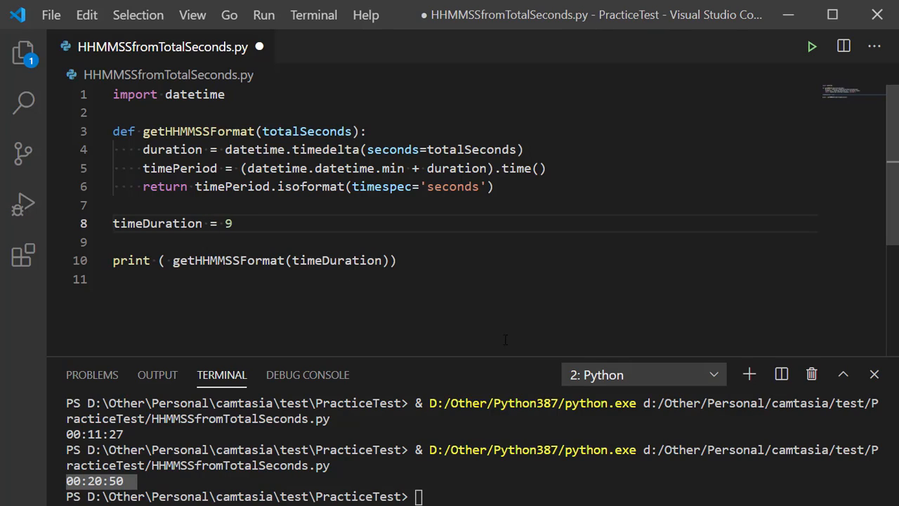
text(860)
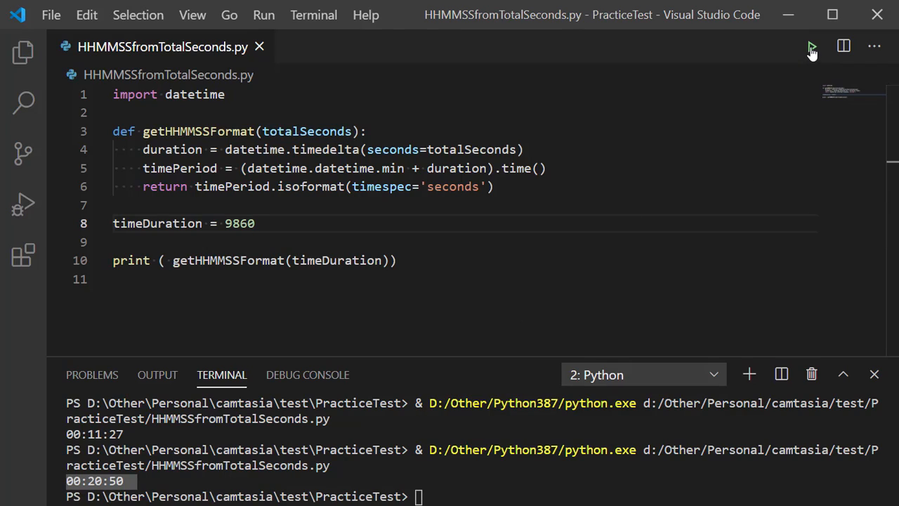
click(812, 46)
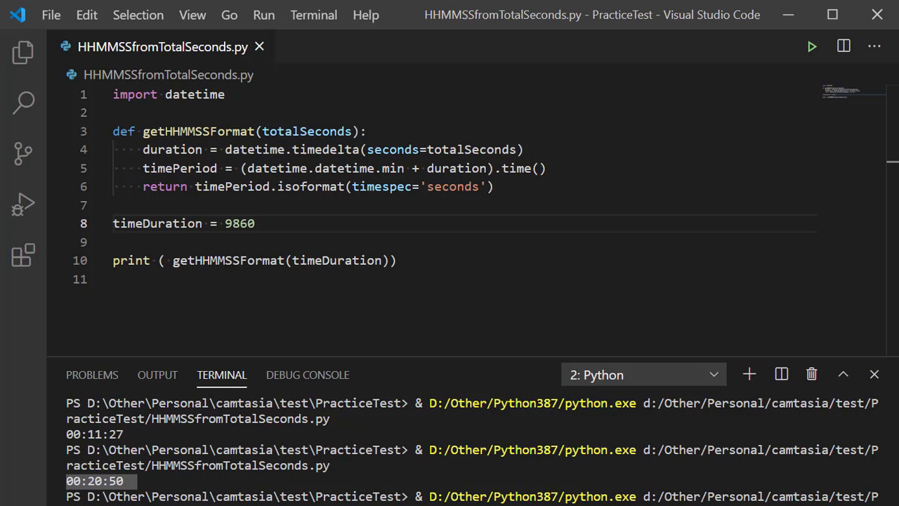